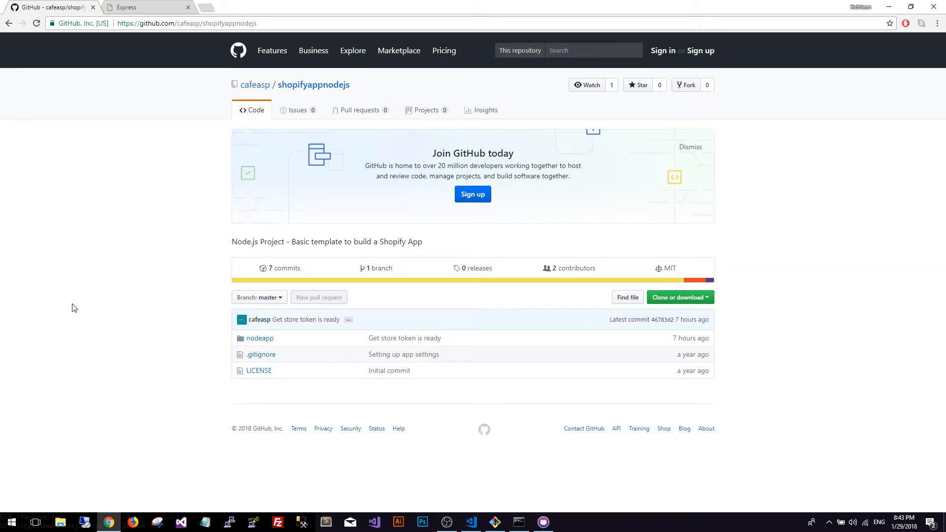
{"action": "mouse_move", "coordinate": [167, 167]}
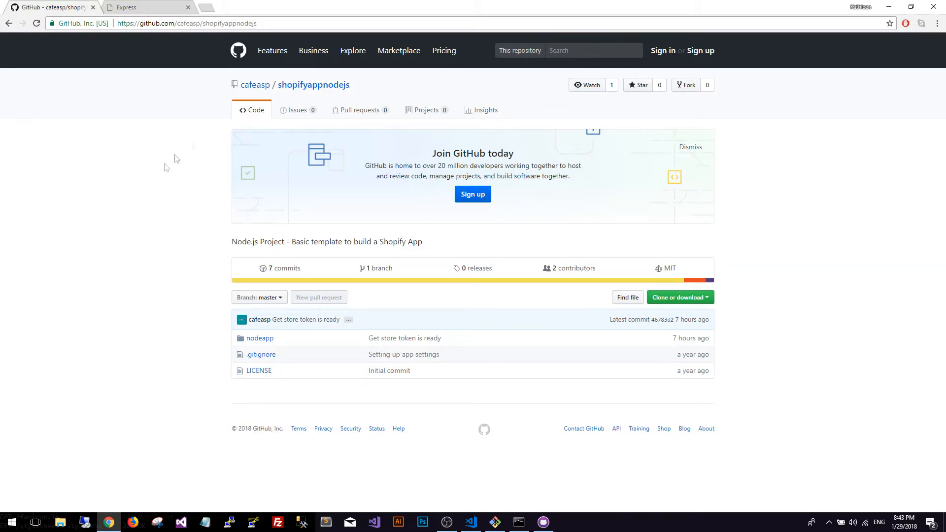
{"action": "mouse_move", "coordinate": [313, 85]}
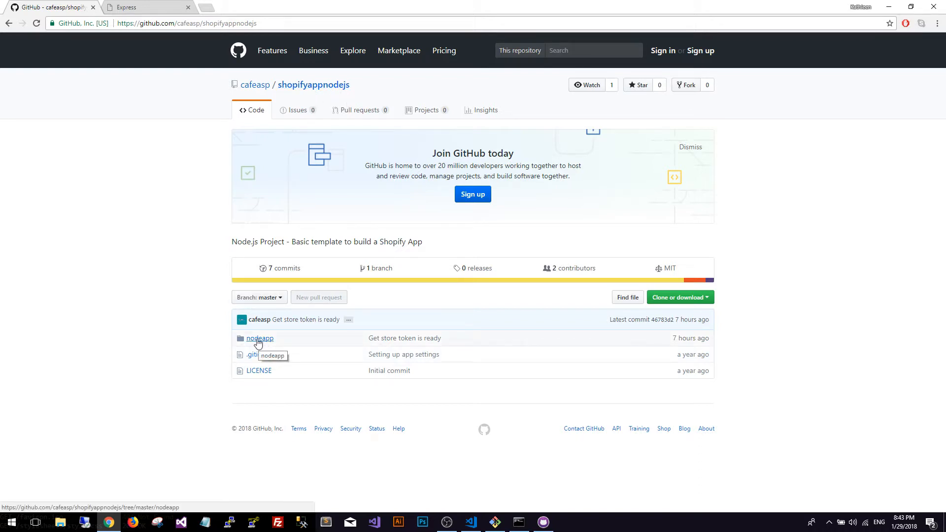
- Browse nodeapp/routes in the shopifyappnodejs repo, peek at index.js, and return to the routes listing
{"action": "left_click", "coordinate": [259, 338]}
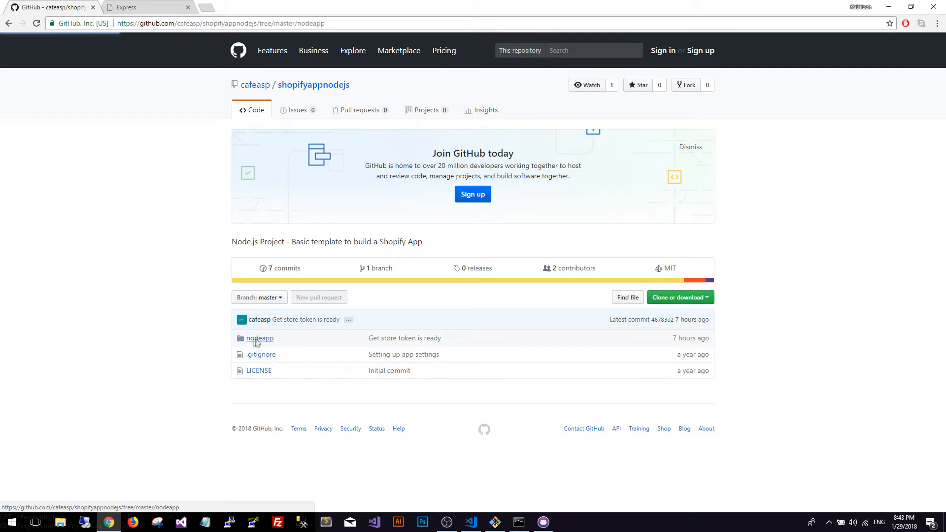
{"action": "left_click", "coordinate": [259, 338]}
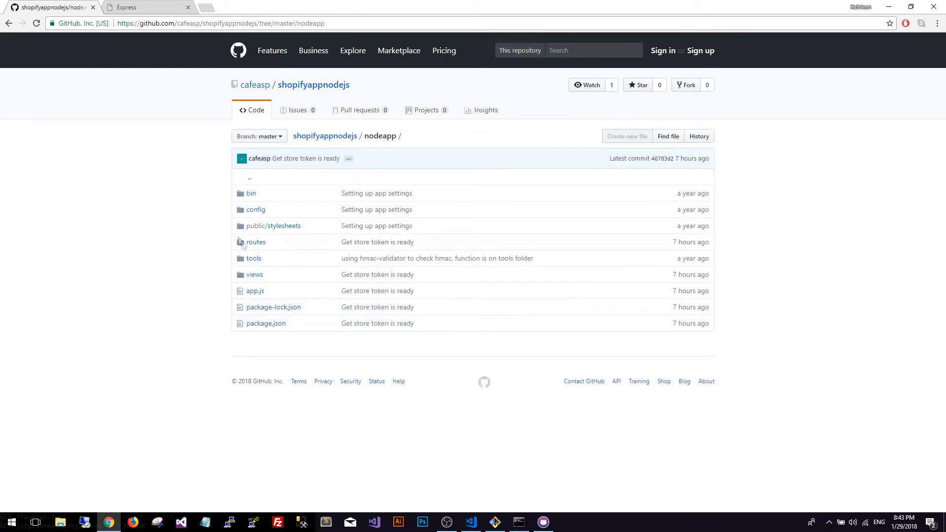
{"action": "left_click", "coordinate": [256, 242]}
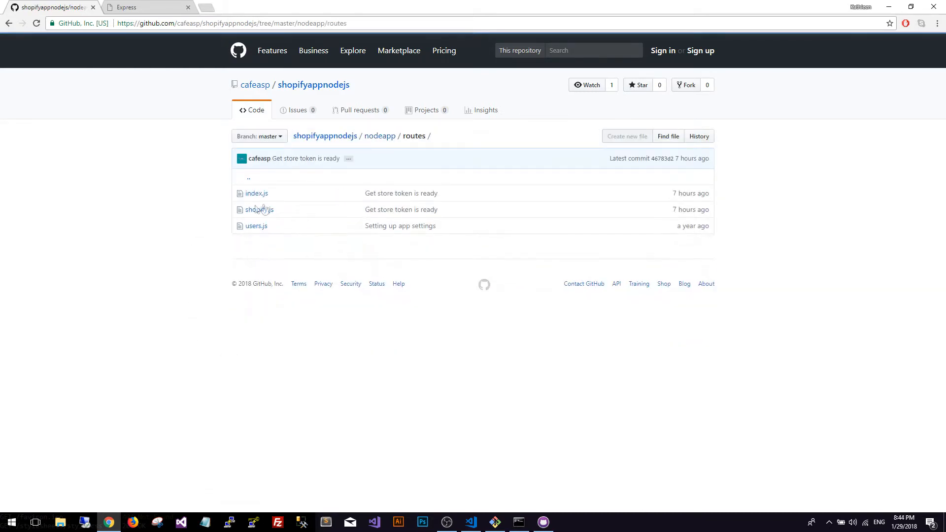
{"action": "left_click", "coordinate": [256, 193]}
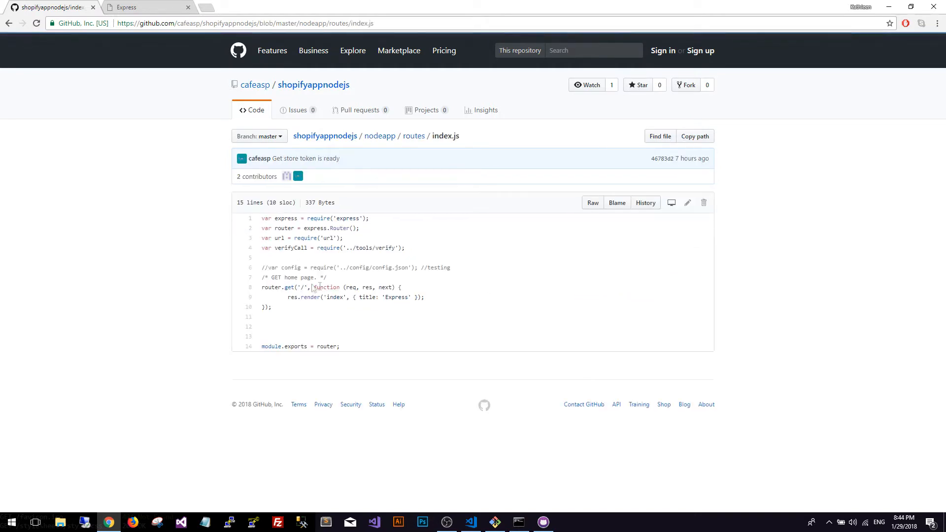
{"action": "left_click", "coordinate": [413, 136]}
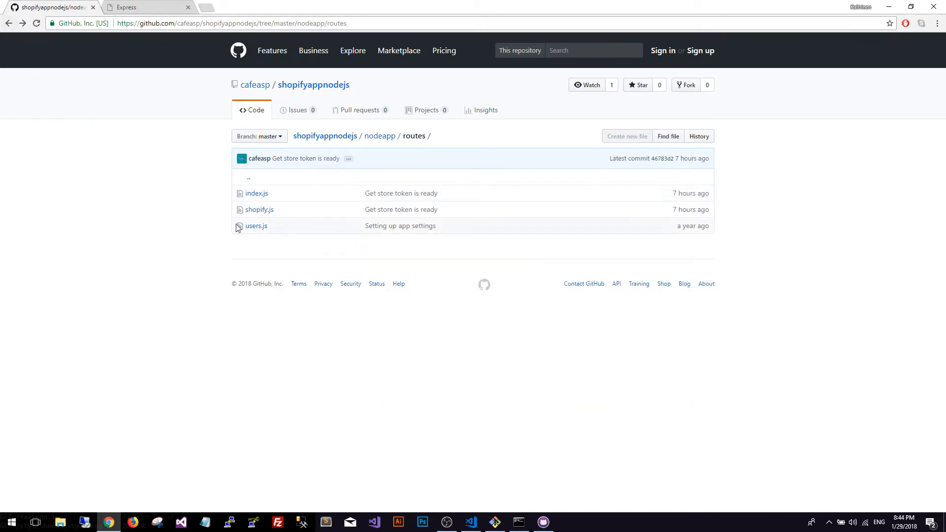
{"action": "mouse_move", "coordinate": [259, 209]}
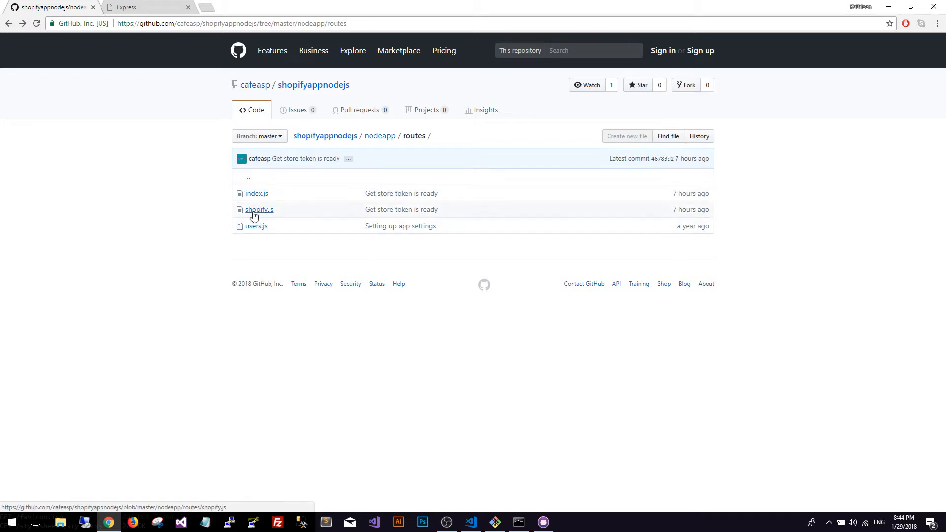
- Review shopify.js, highlighting the /install path and the install-URL code down to the /auth route
{"action": "left_click", "coordinate": [259, 209]}
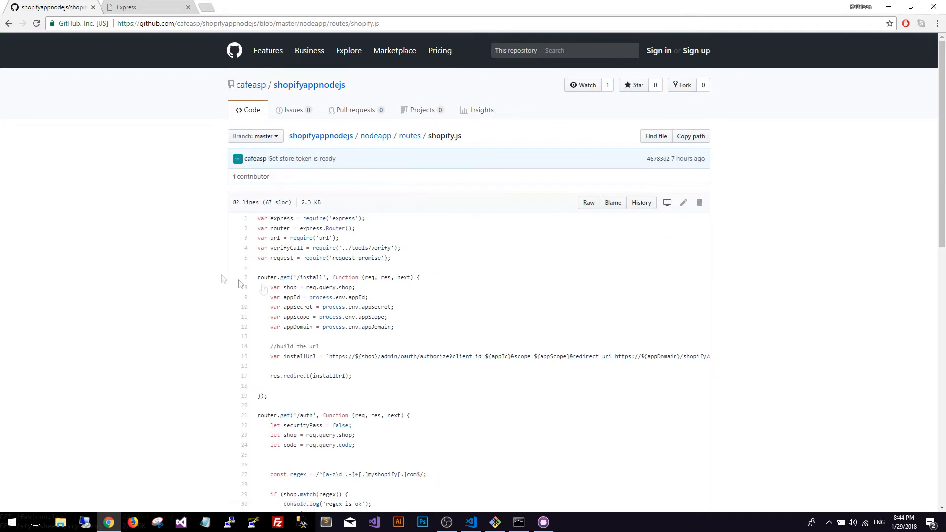
{"action": "double_click", "coordinate": [311, 278]}
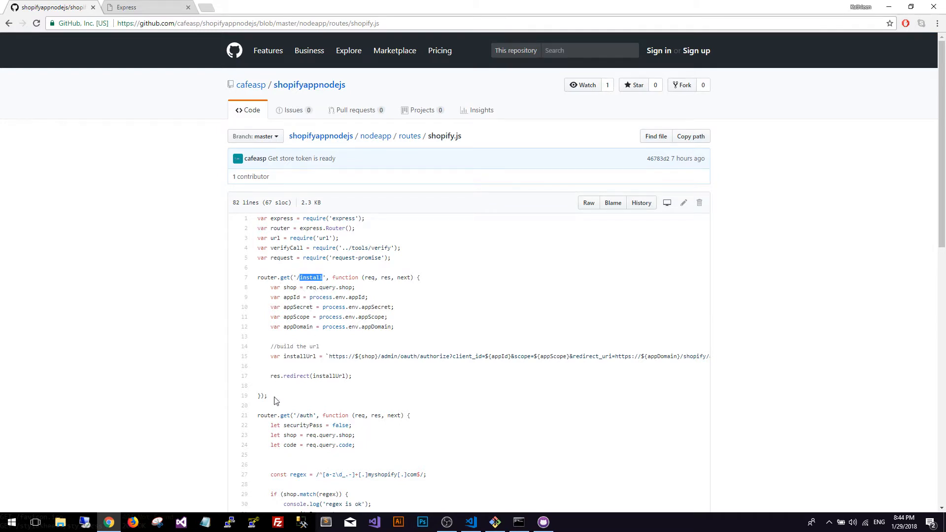
{"action": "left_click", "coordinate": [313, 276]}
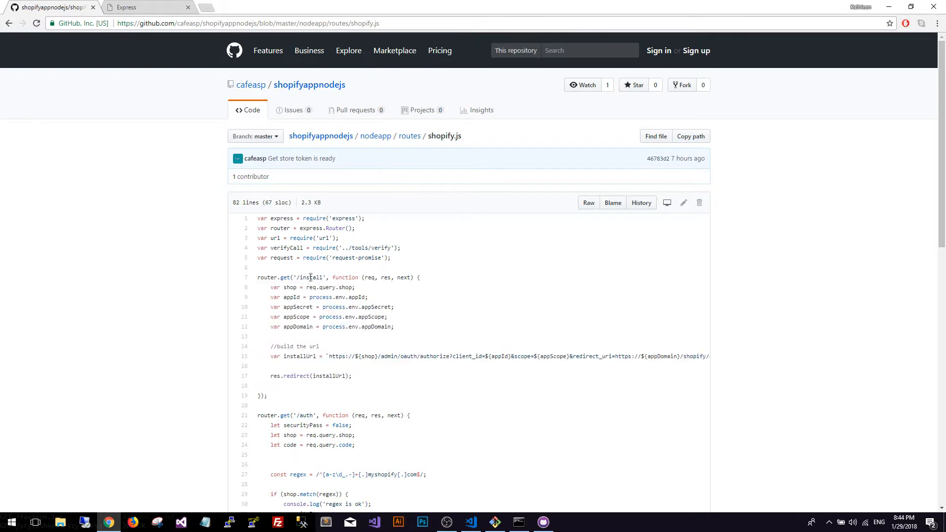
{"action": "double_click", "coordinate": [312, 276]}
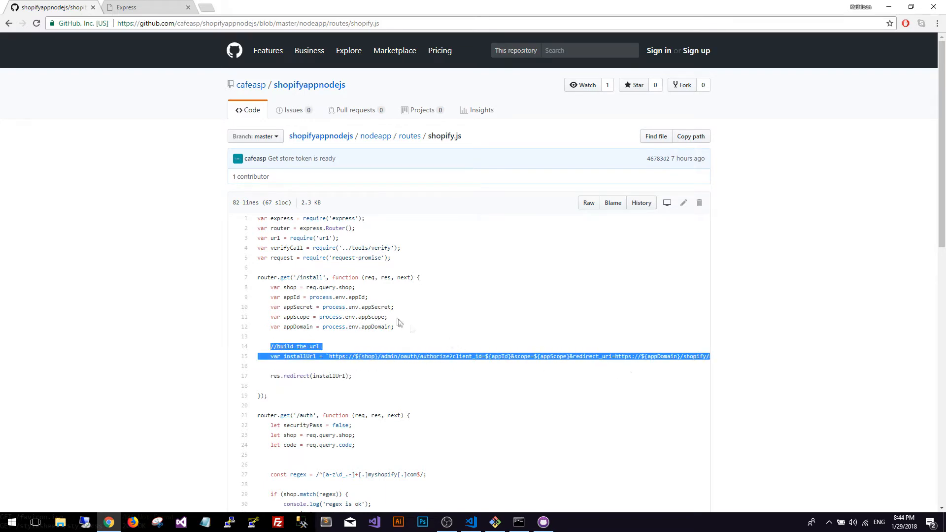
{"action": "scroll", "scroll_direction": "down", "scroll_amount": 3}
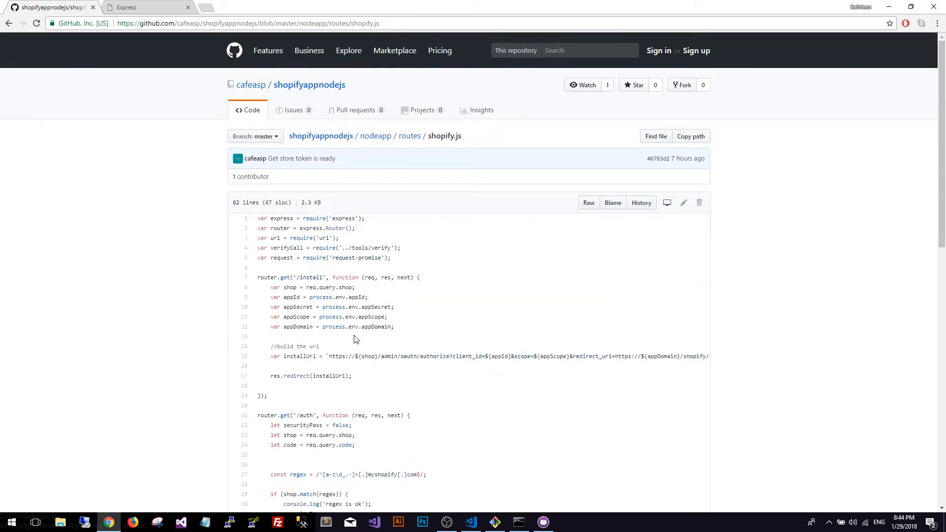
{"action": "mouse_move", "coordinate": [359, 378]}
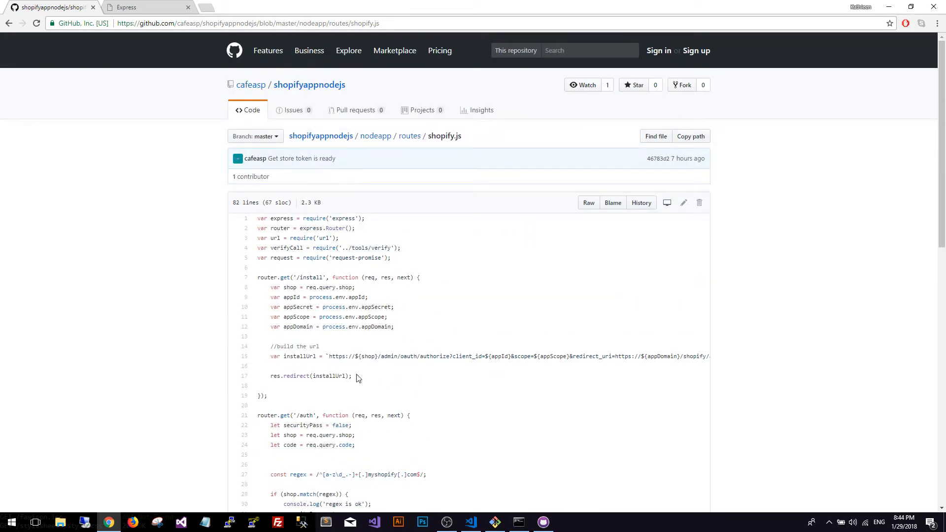
{"action": "mouse_move", "coordinate": [441, 387]}
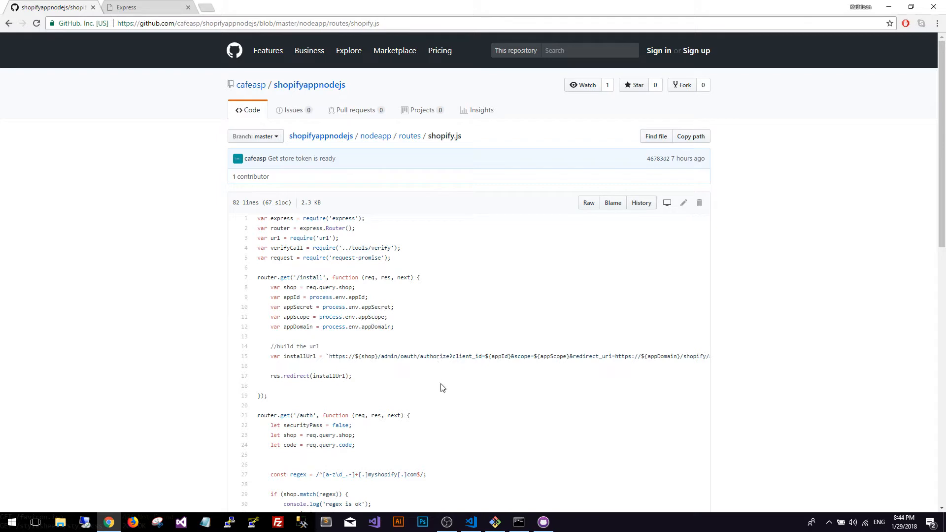
{"action": "mouse_move", "coordinate": [475, 381]}
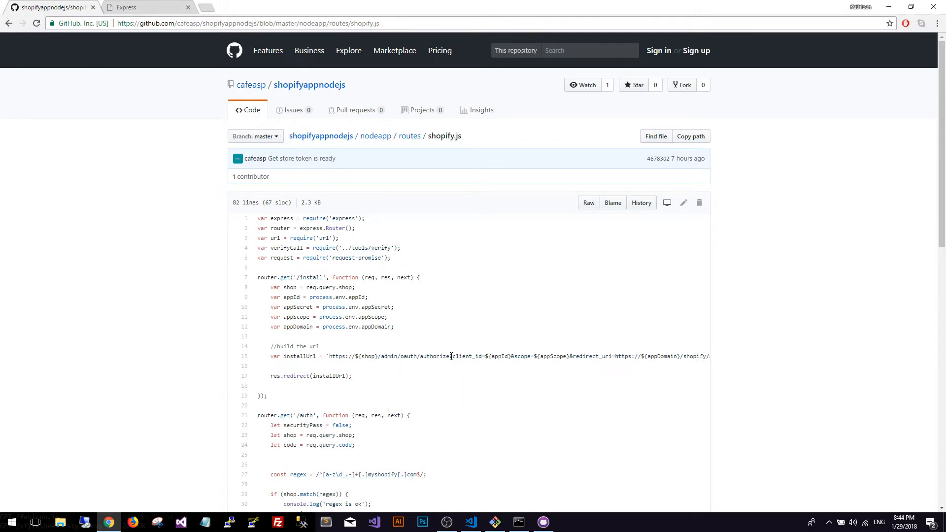
{"action": "scroll", "scroll_direction": "down", "scroll_amount": 3}
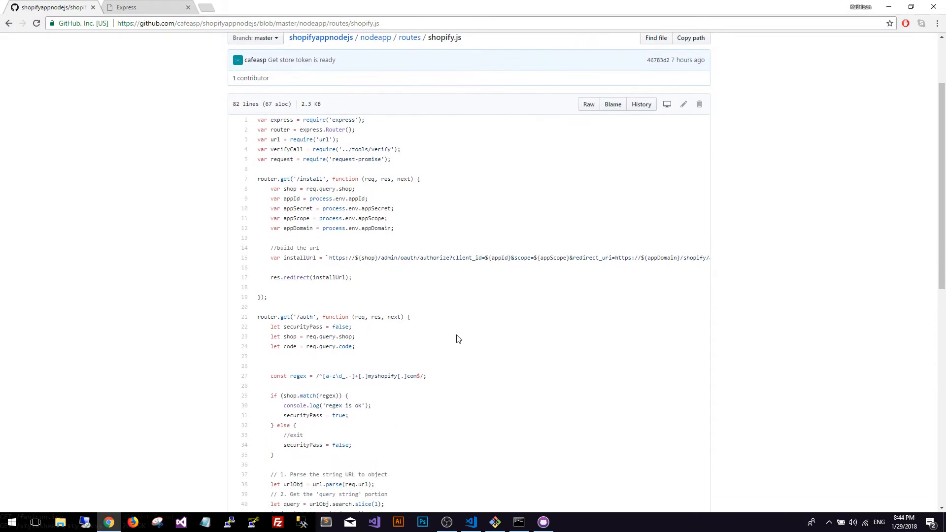
{"action": "mouse_move", "coordinate": [462, 329]}
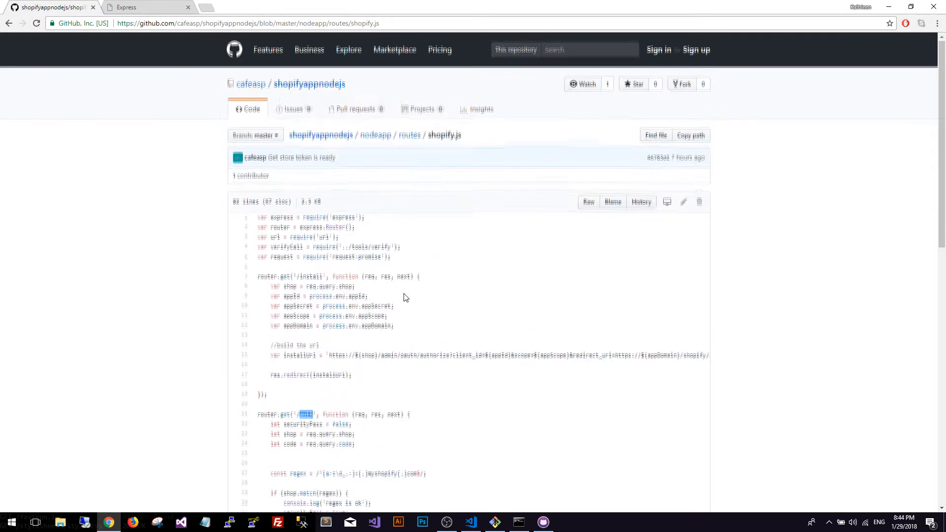
{"action": "scroll", "scroll_direction": "down", "scroll_amount": 3}
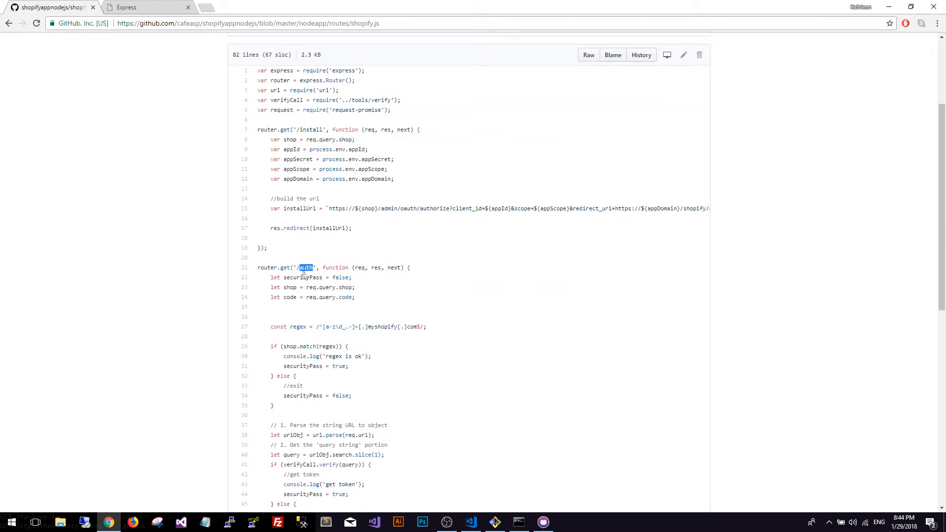
{"action": "mouse_move", "coordinate": [368, 298]}
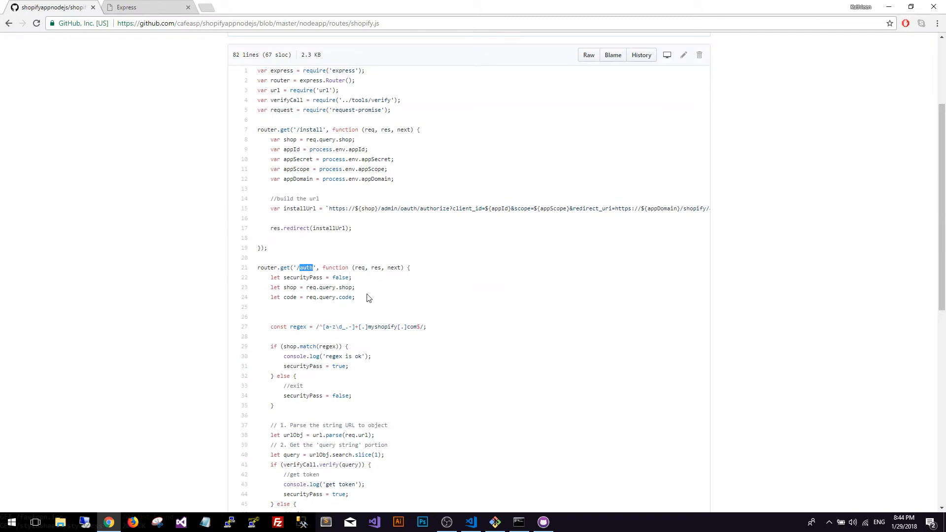
{"action": "scroll", "scroll_direction": "down", "scroll_amount": 3}
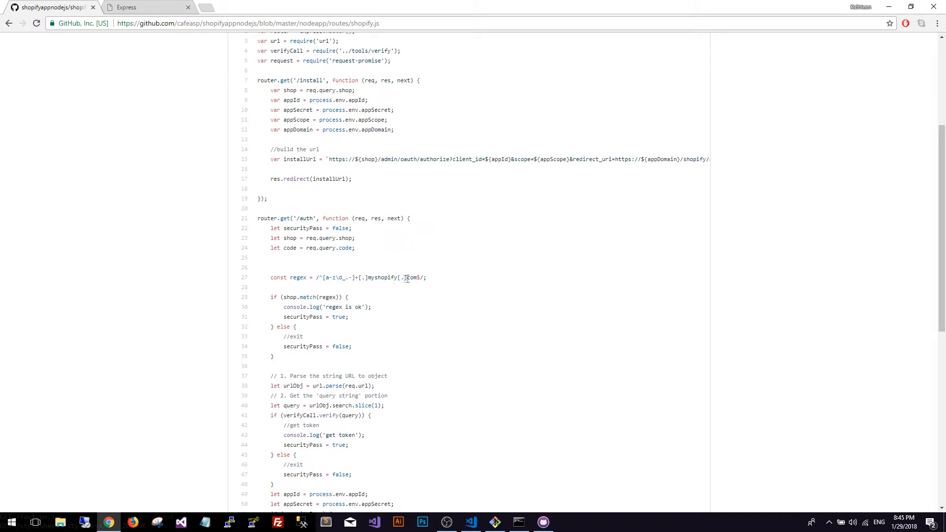
{"action": "scroll", "scroll_direction": "down", "scroll_amount": 3}
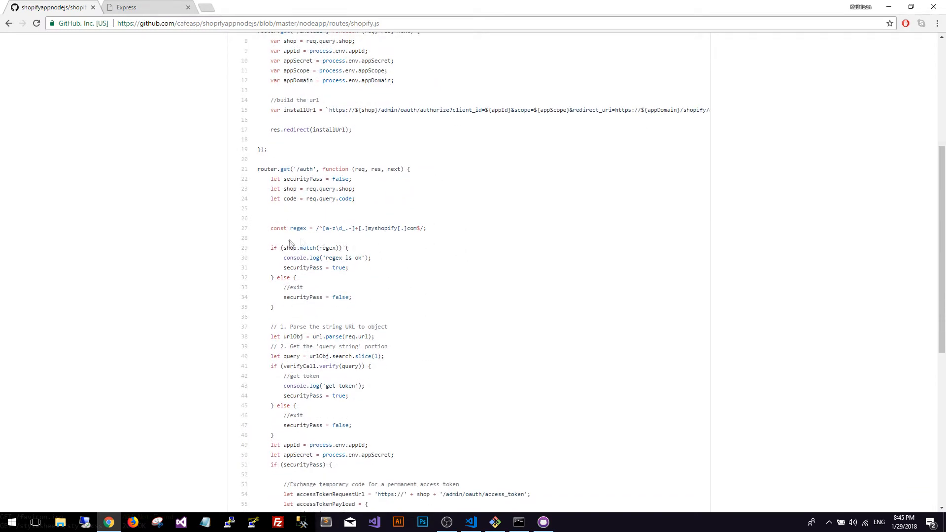
{"action": "triple_click", "coordinate": [348, 227]}
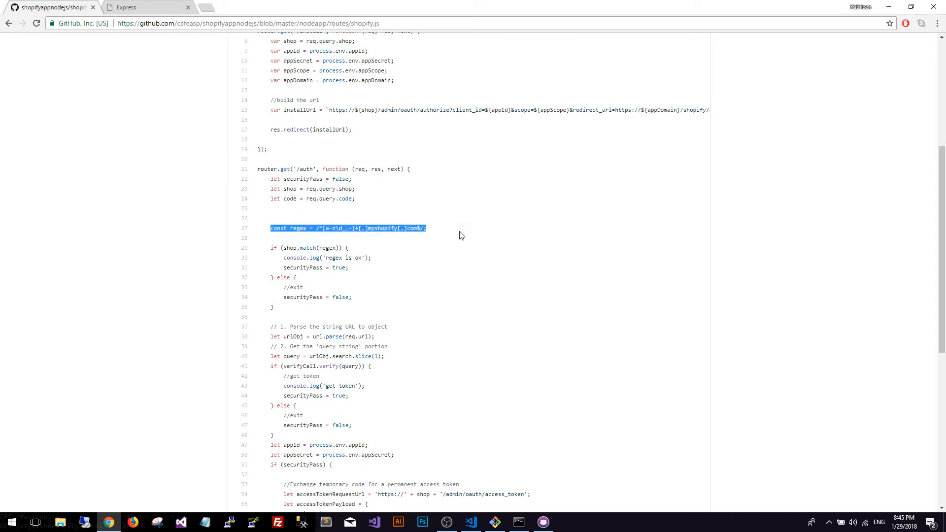
{"action": "mouse_move", "coordinate": [381, 245]}
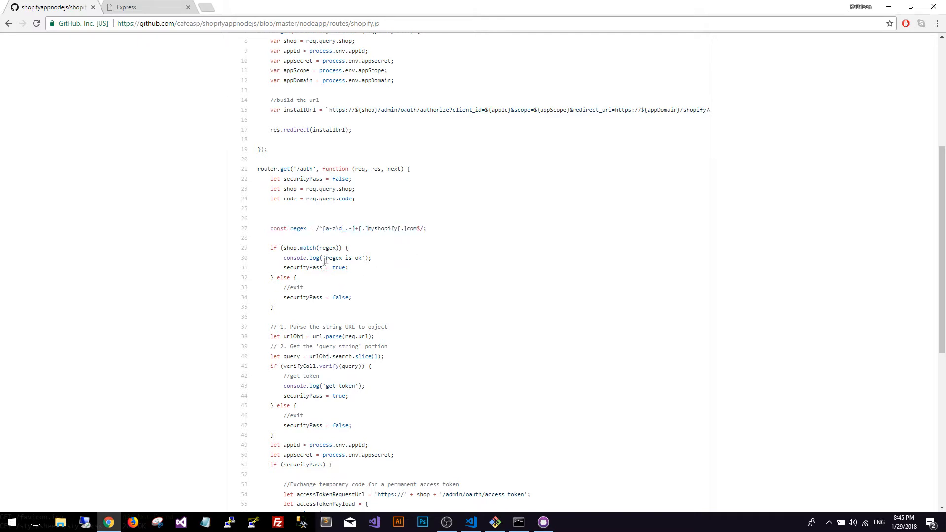
{"action": "double_click", "coordinate": [313, 267]}
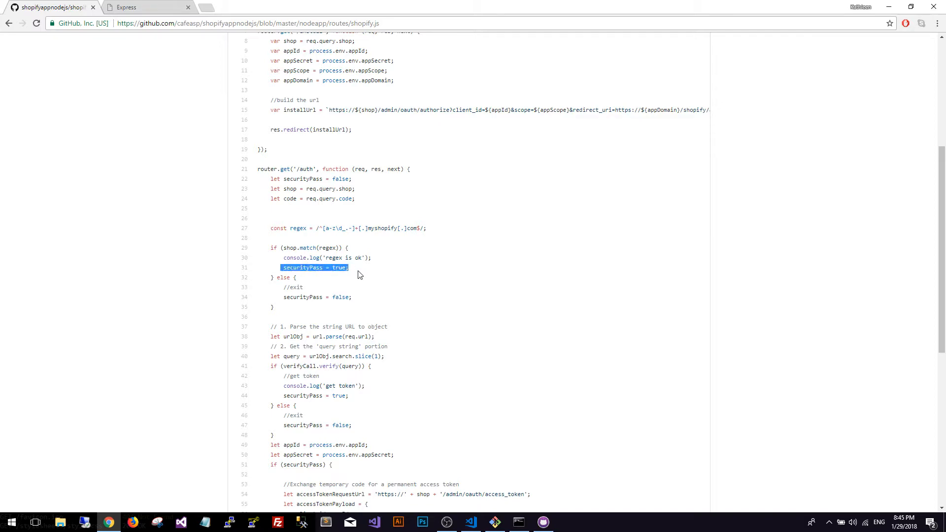
{"action": "mouse_move", "coordinate": [370, 320]}
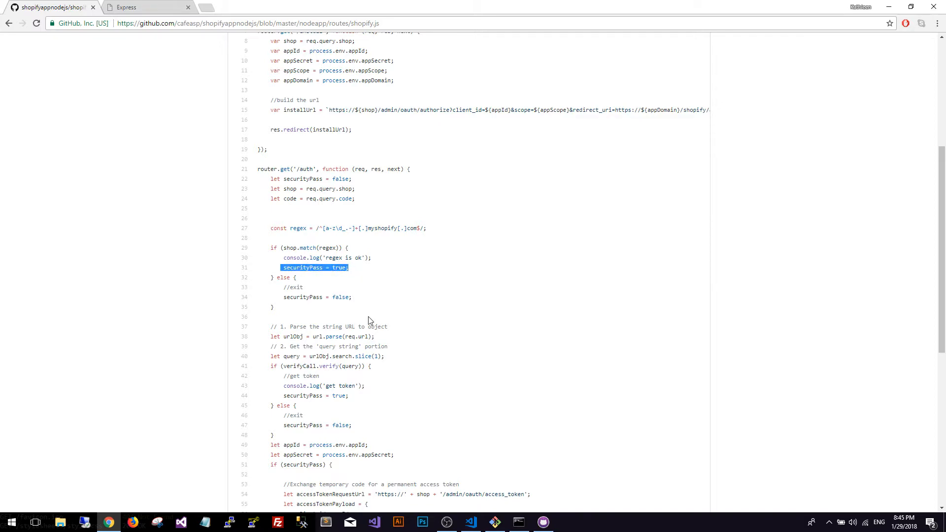
{"action": "scroll", "scroll_direction": "down", "scroll_amount": 3}
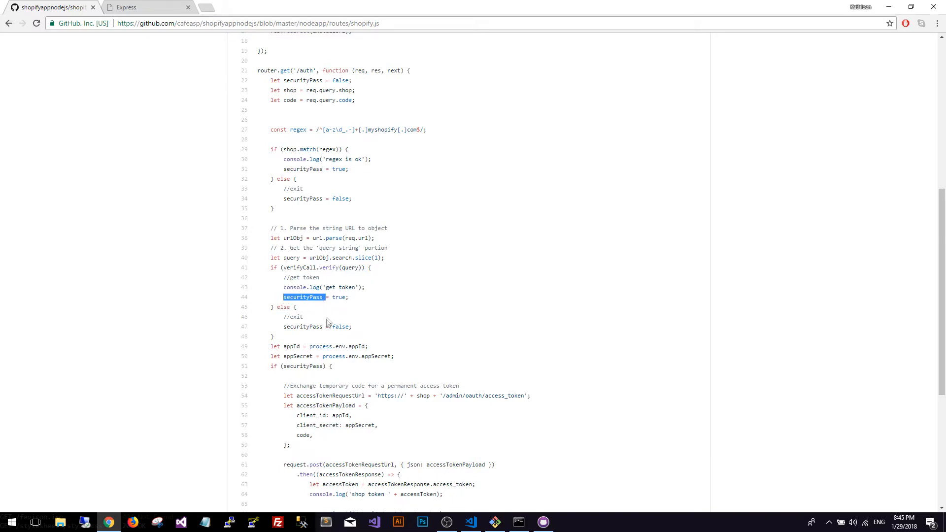
{"action": "double_click", "coordinate": [340, 326]}
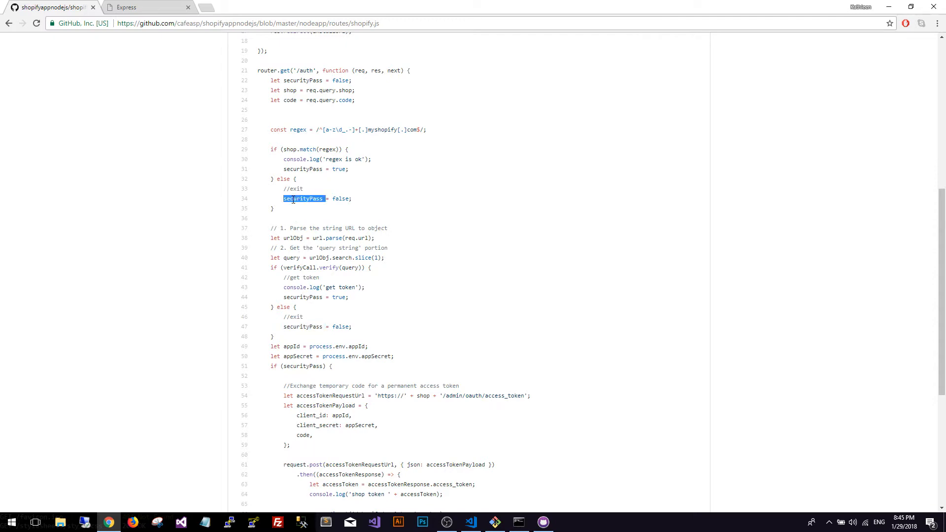
{"action": "scroll", "scroll_direction": "down", "scroll_amount": 3}
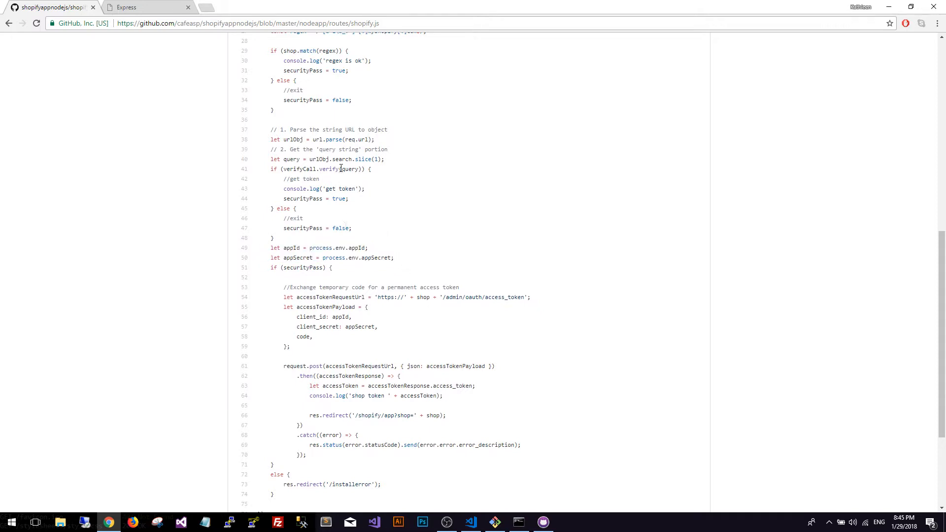
{"action": "double_click", "coordinate": [349, 169]}
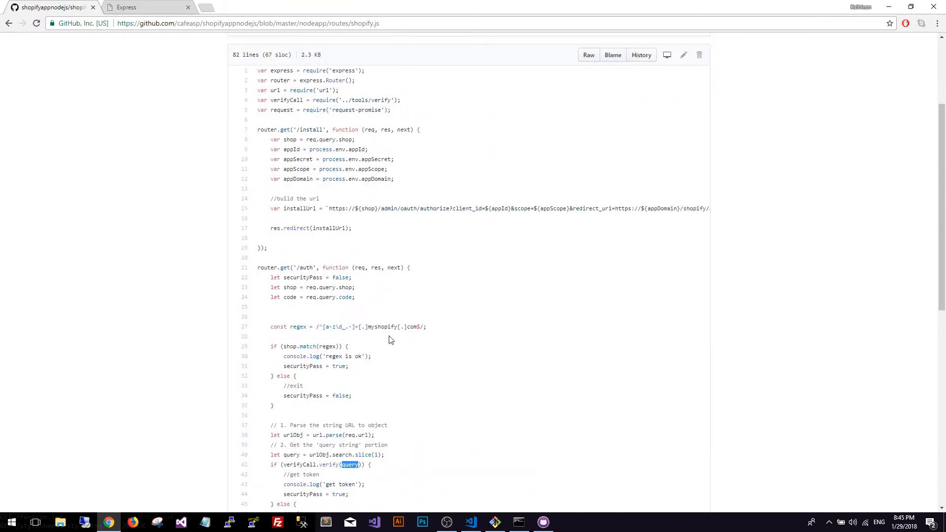
{"action": "mouse_move", "coordinate": [393, 339]}
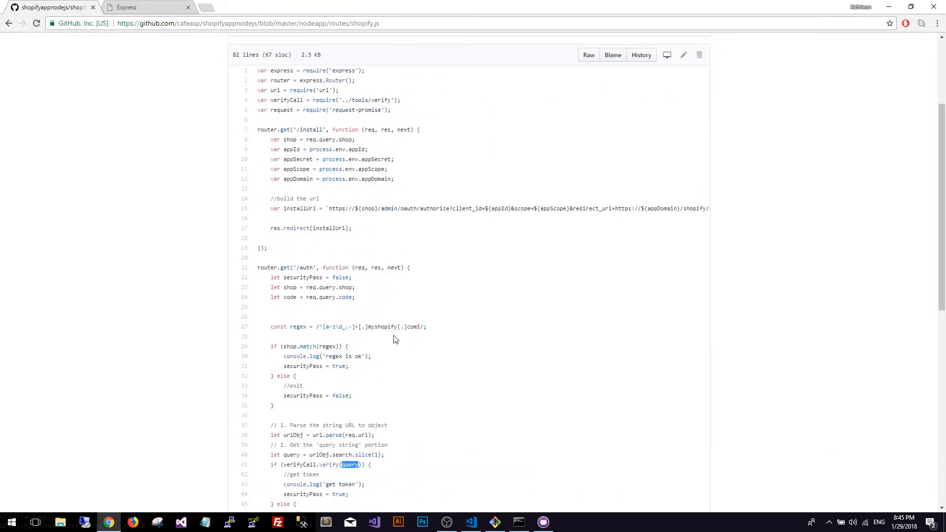
{"action": "scroll", "scroll_direction": "down", "scroll_amount": 3}
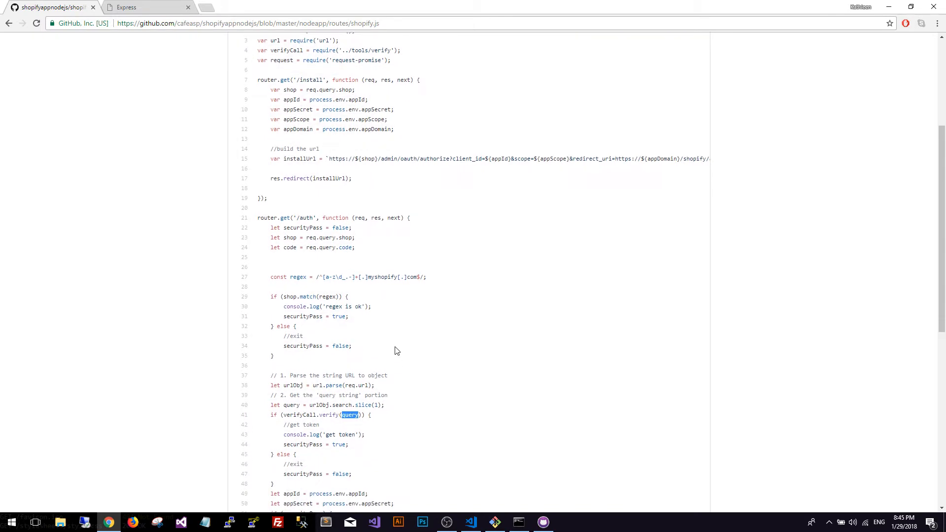
{"action": "scroll", "scroll_direction": "down", "scroll_amount": 3}
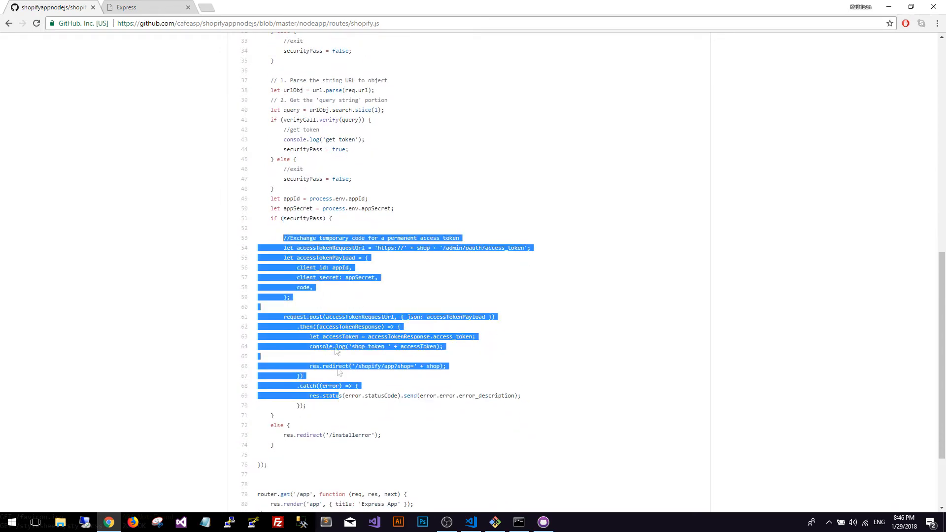
{"action": "left_click", "coordinate": [417, 272]}
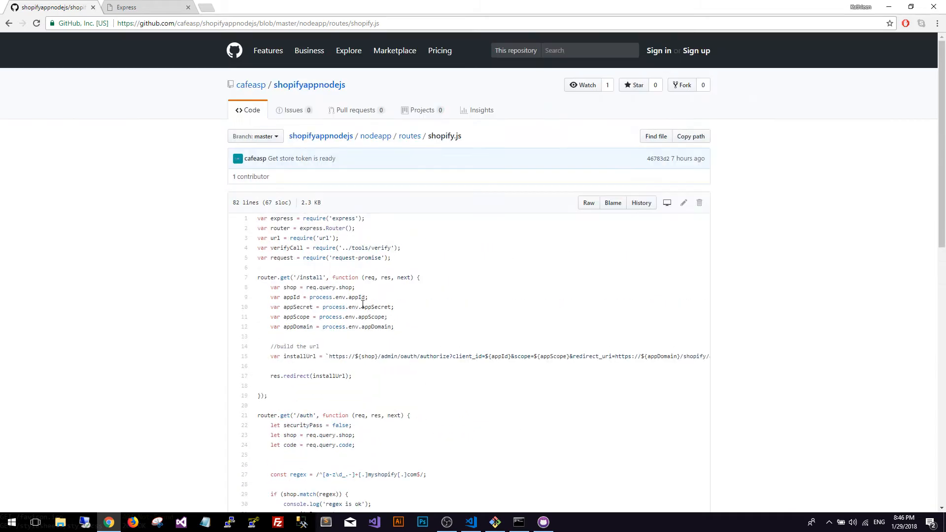
{"action": "mouse_move", "coordinate": [389, 242]}
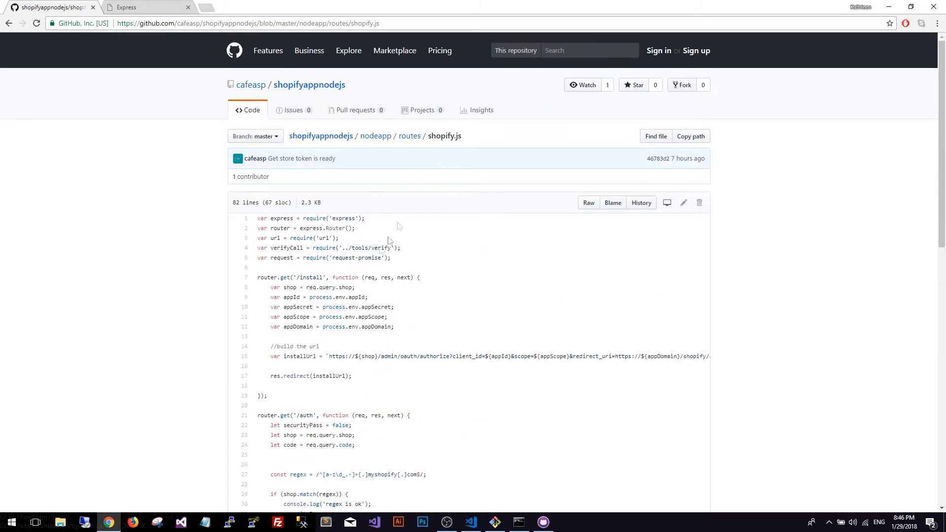
{"action": "mouse_move", "coordinate": [373, 259]}
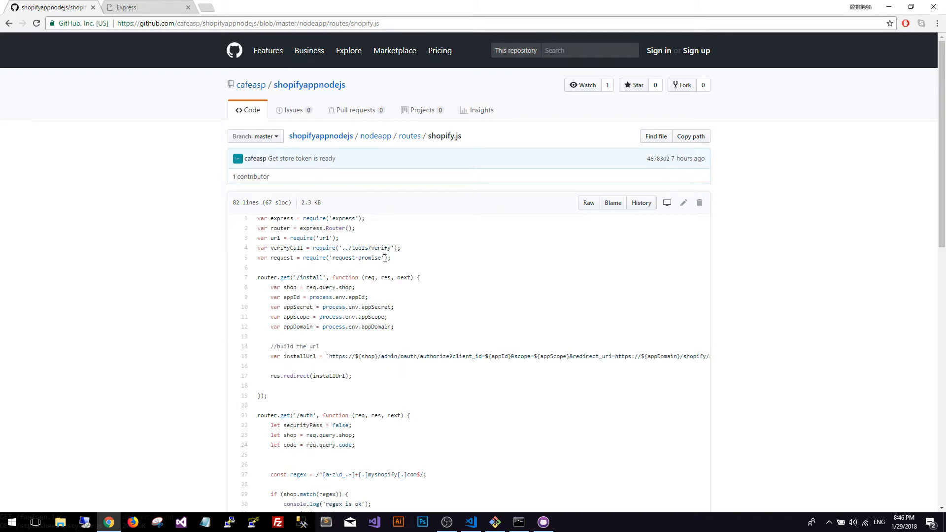
{"action": "double_click", "coordinate": [356, 257]}
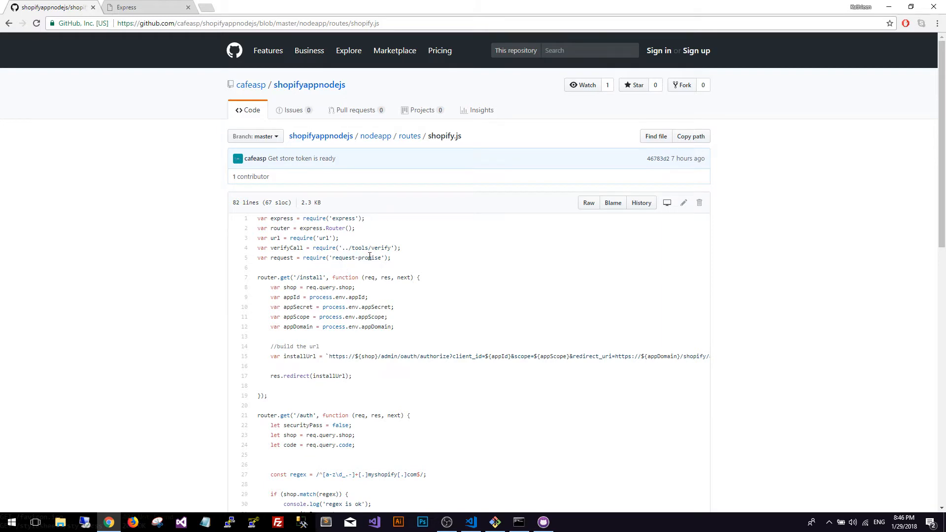
{"action": "mouse_move", "coordinate": [338, 259]}
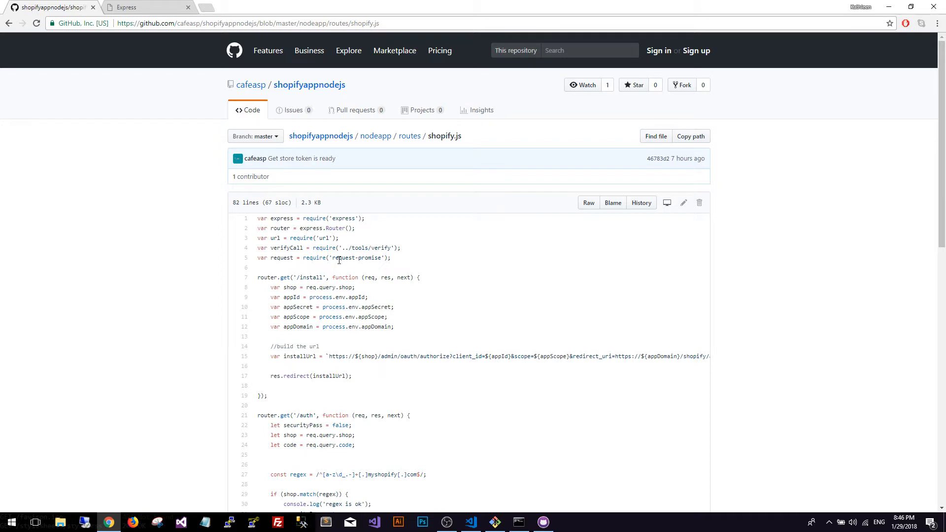
{"action": "double_click", "coordinate": [342, 257]}
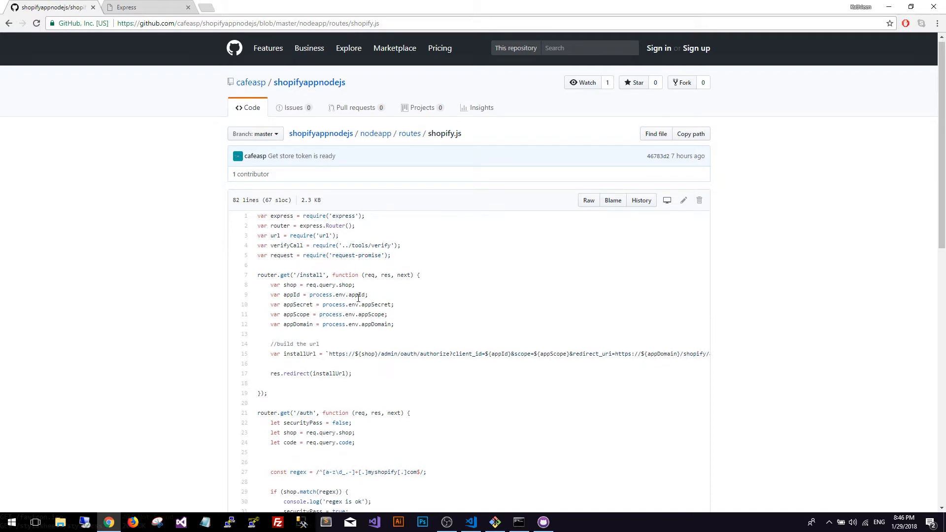
{"action": "scroll", "scroll_direction": "down", "scroll_amount": 3}
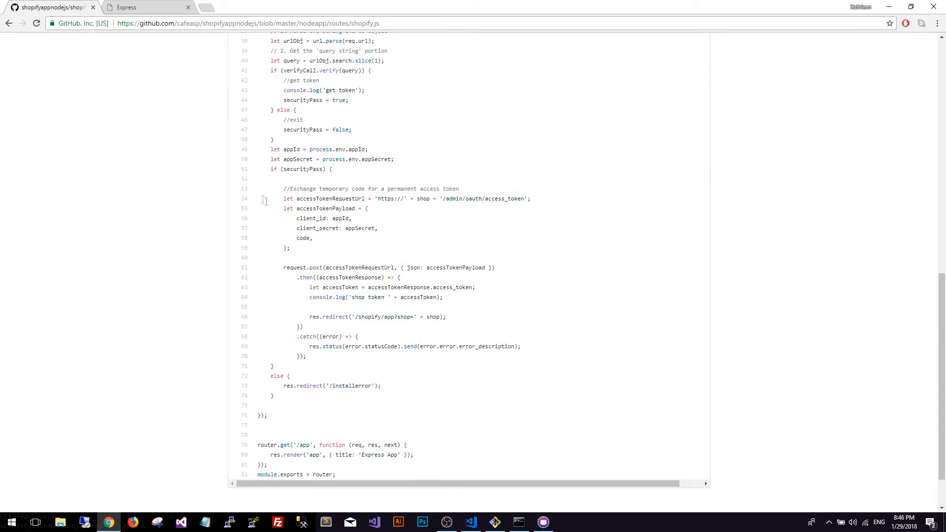
{"action": "mouse_move", "coordinate": [522, 205]}
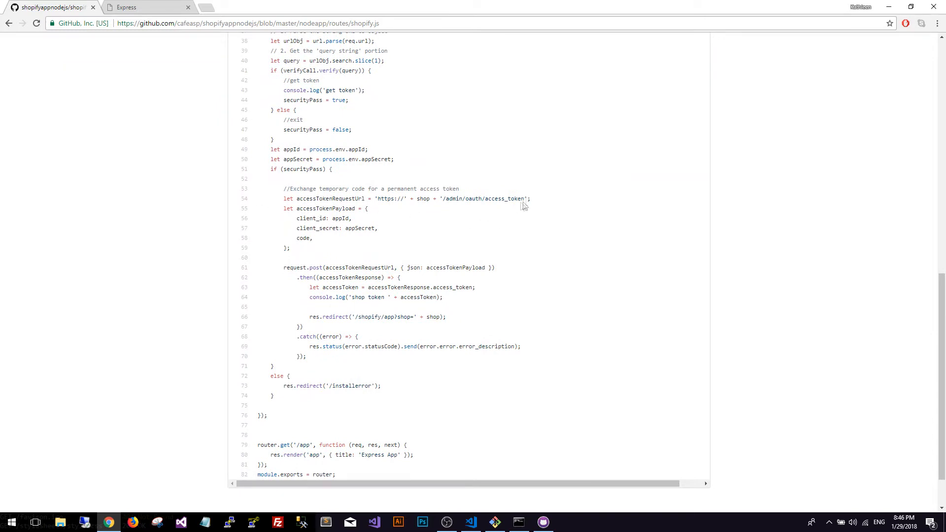
{"action": "triple_click", "coordinate": [404, 198]}
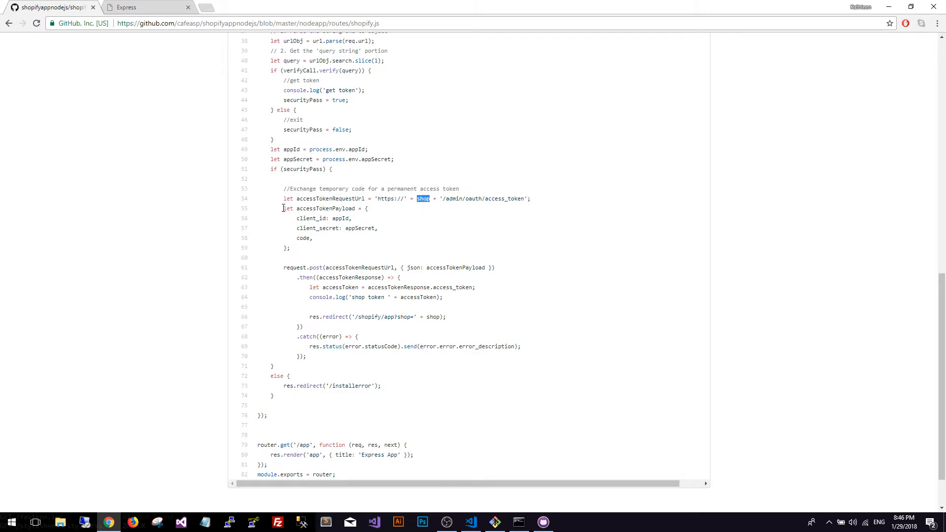
{"action": "left_click_drag", "start_coordinate": [284, 207], "coordinate": [289, 248]}
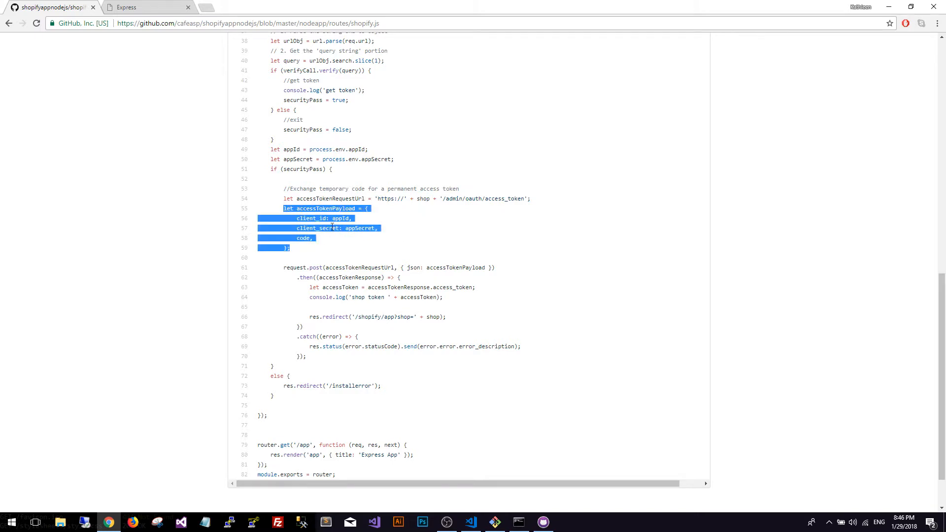
{"action": "left_click", "coordinate": [333, 228]}
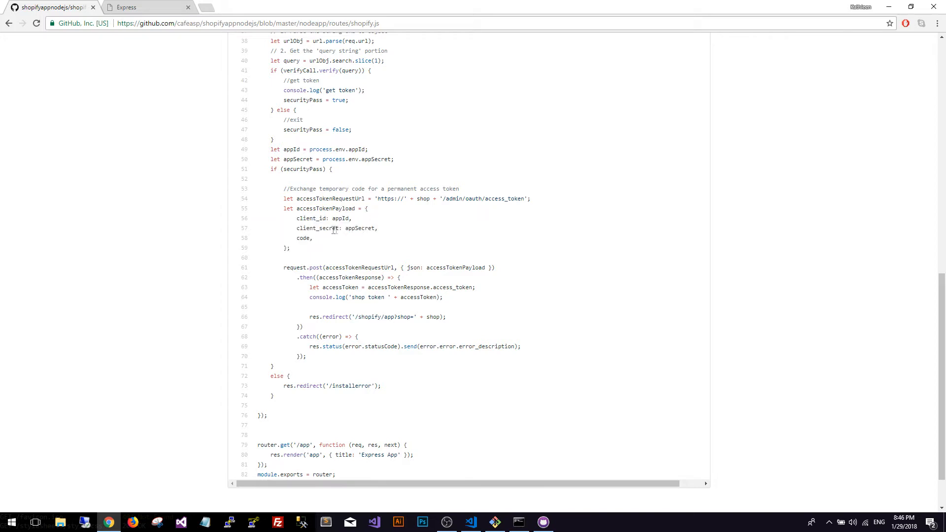
{"action": "double_click", "coordinate": [360, 227]}
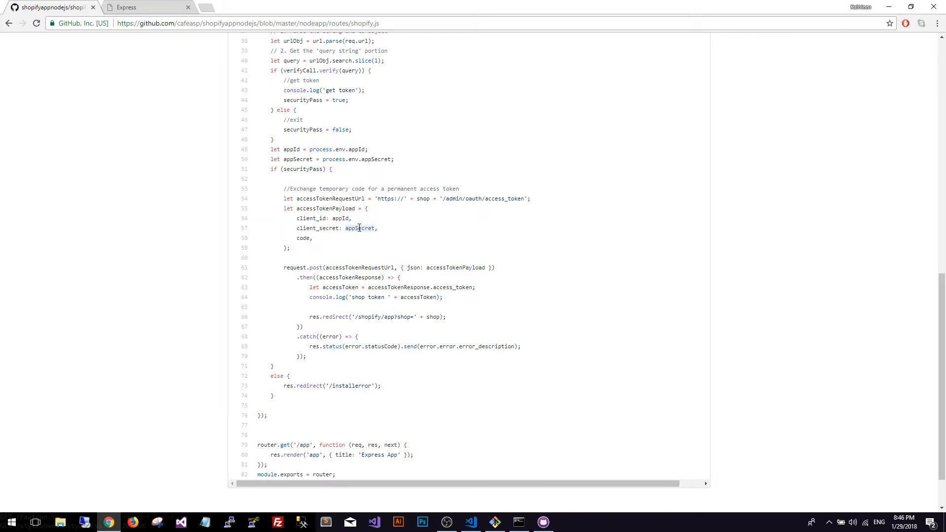
{"action": "double_click", "coordinate": [303, 237]}
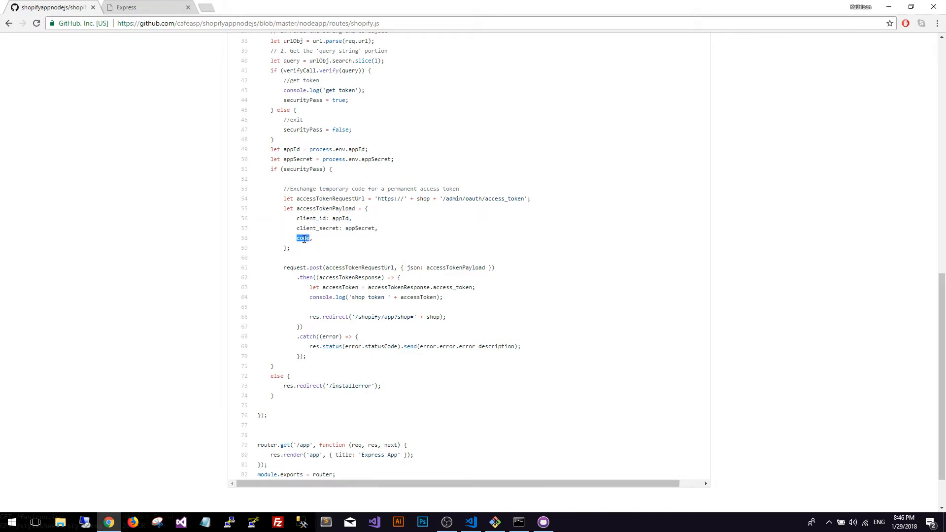
{"action": "double_click", "coordinate": [294, 267]}
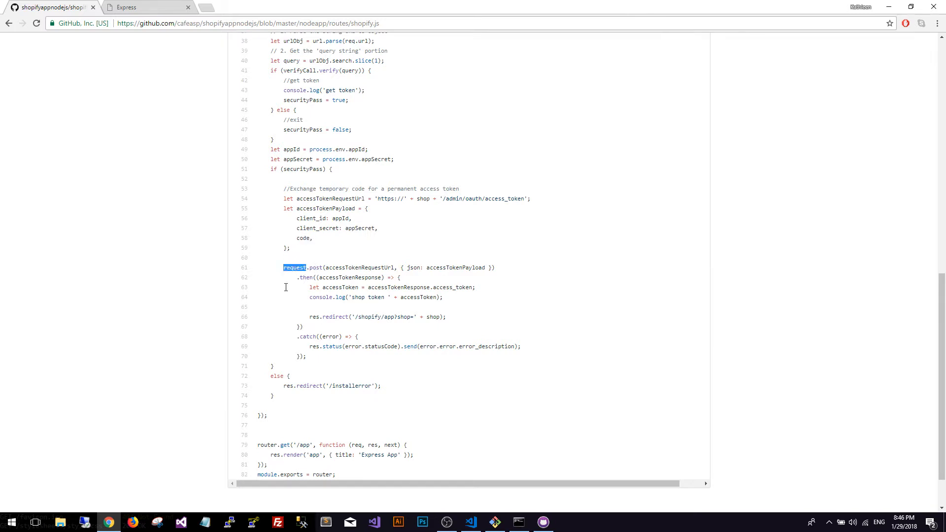
{"action": "scroll", "scroll_direction": "down", "scroll_amount": 3}
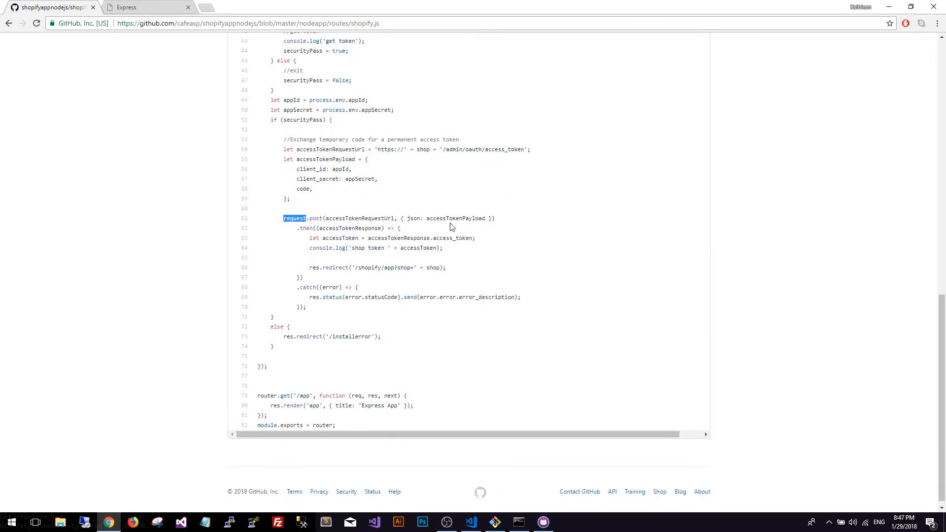
{"action": "double_click", "coordinate": [456, 218]}
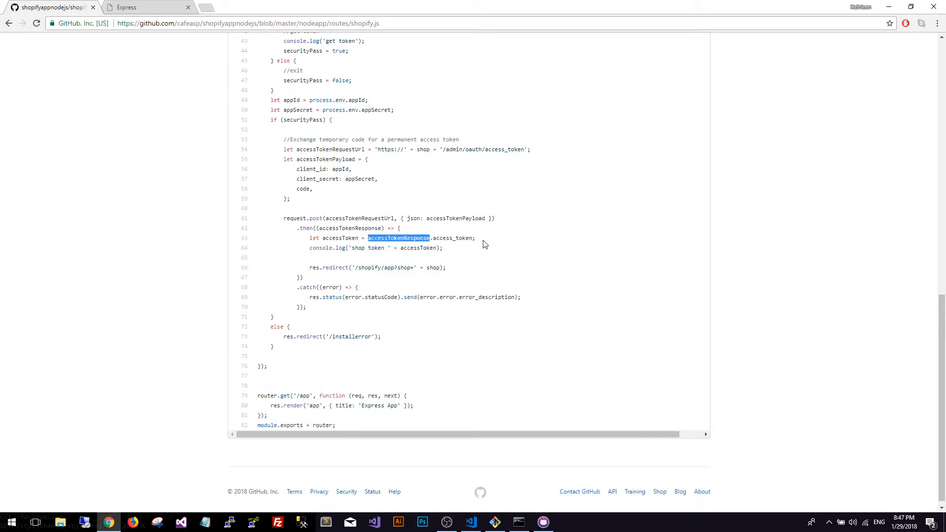
{"action": "triple_click", "coordinate": [392, 238]}
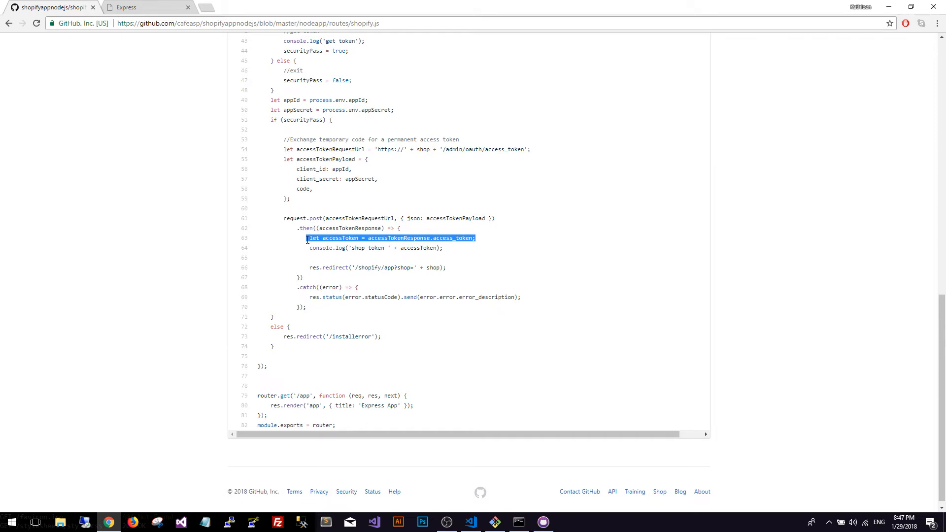
{"action": "left_click", "coordinate": [410, 248]}
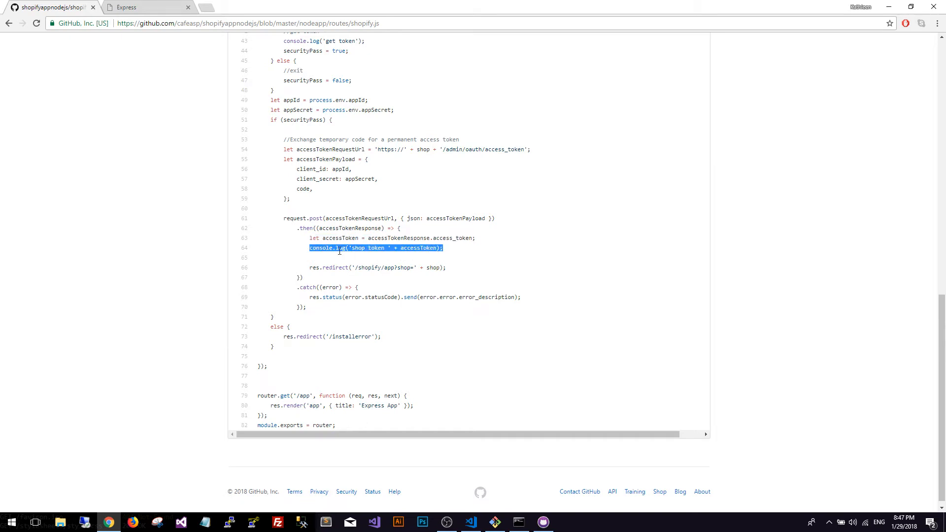
{"action": "mouse_move", "coordinate": [410, 248]}
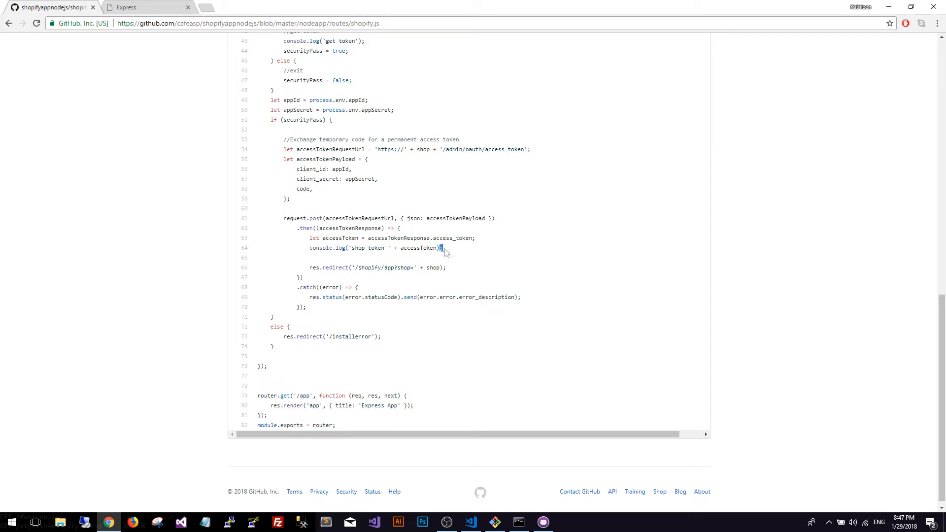
{"action": "double_click", "coordinate": [418, 248]}
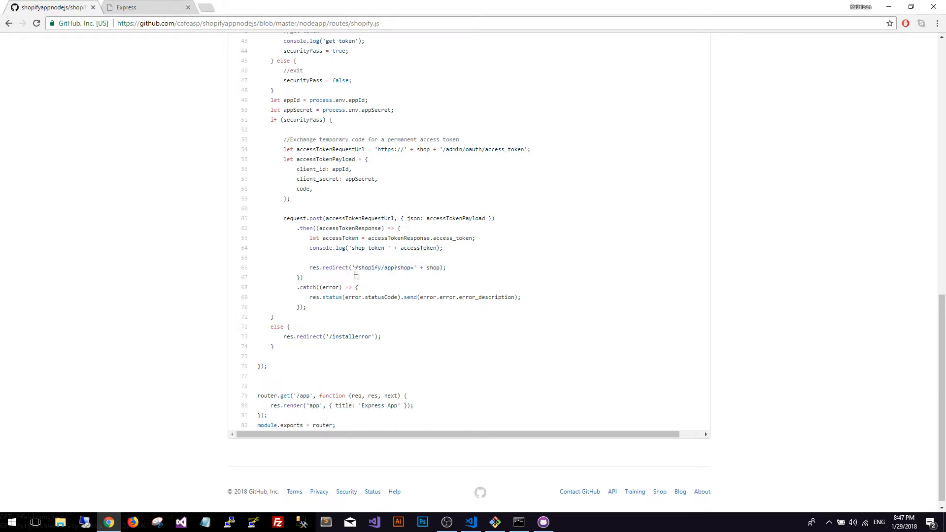
{"action": "double_click", "coordinate": [368, 267]}
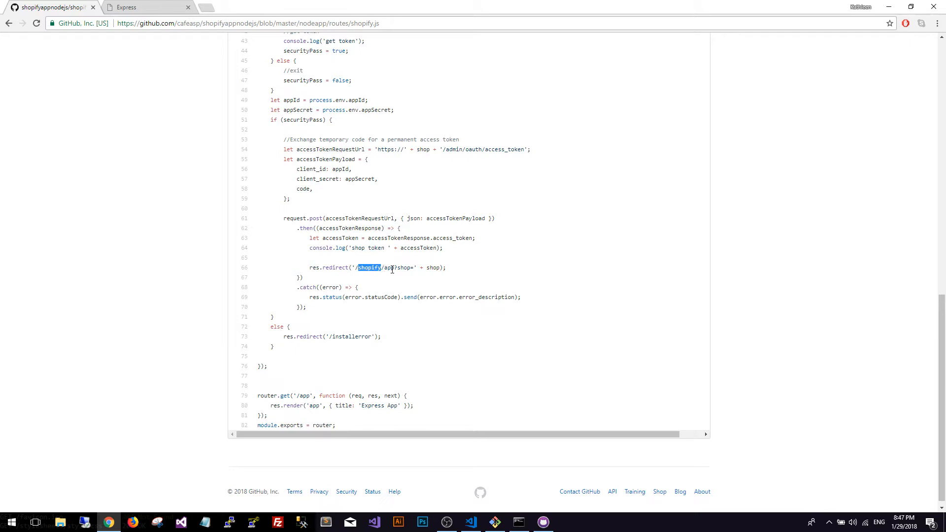
{"action": "double_click", "coordinate": [433, 267]}
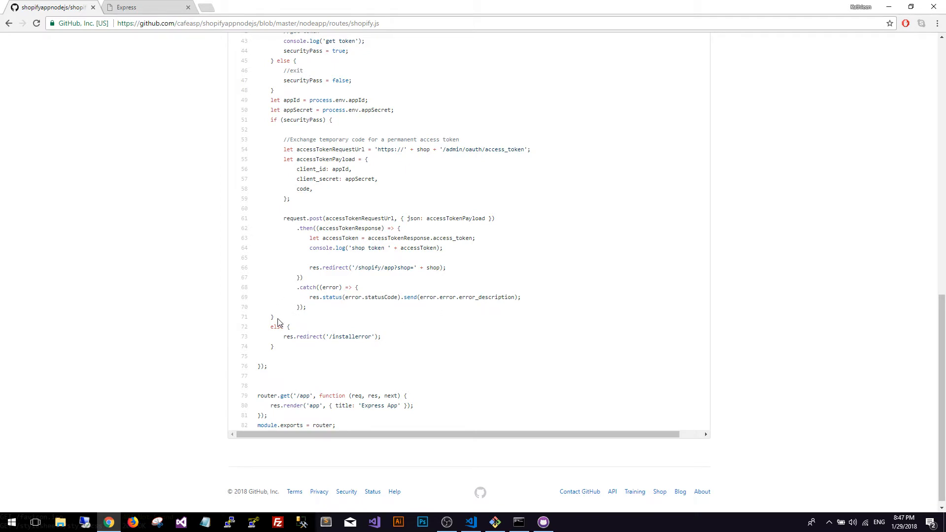
{"action": "scroll", "scroll_direction": "up", "scroll_amount": 3}
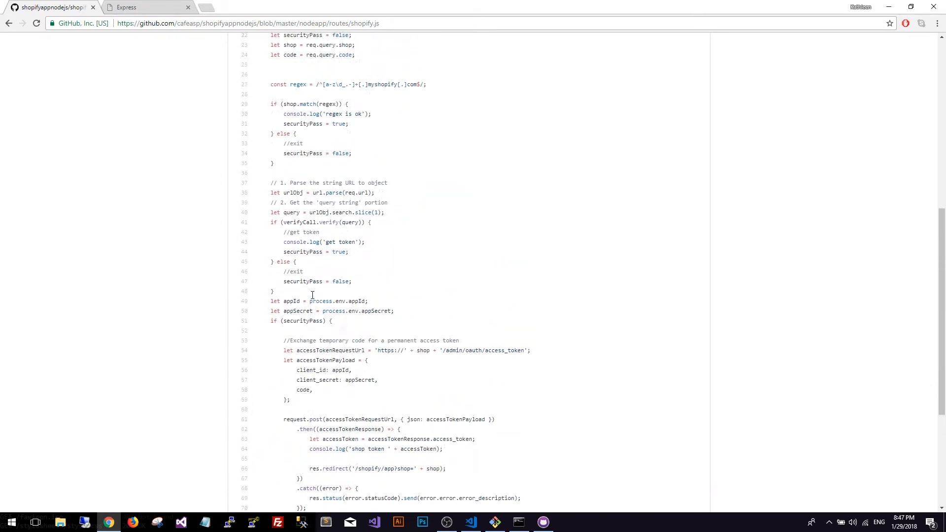
{"action": "scroll", "scroll_direction": "up", "scroll_amount": 3}
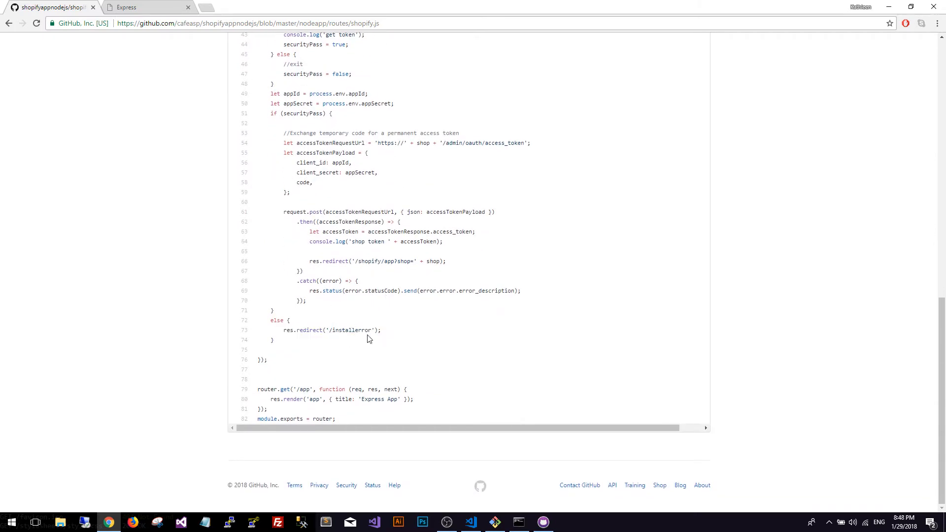
{"action": "mouse_move", "coordinate": [283, 407]}
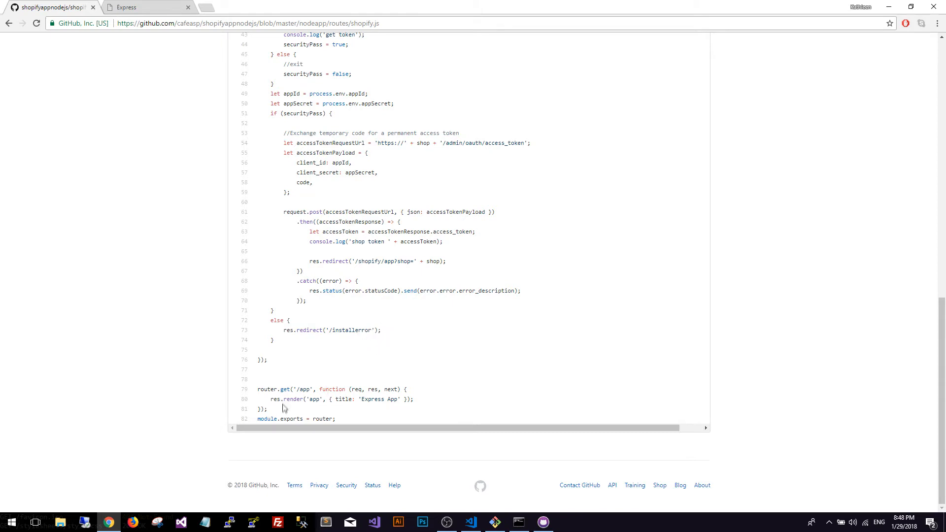
{"action": "double_click", "coordinate": [341, 398]}
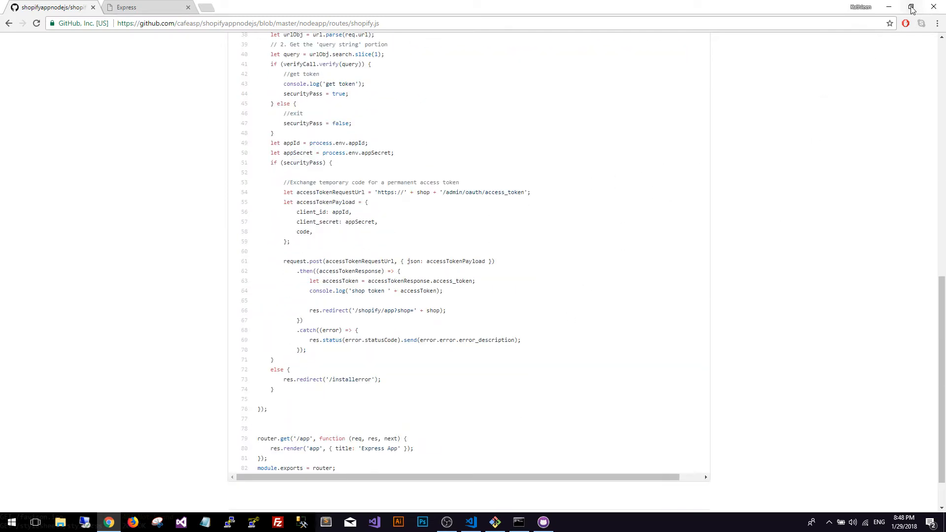
- Check in GitHub Desktop that shopifyappnodejs on master has no local changes, browsing its menus
{"action": "left_click", "coordinate": [911, 7]}
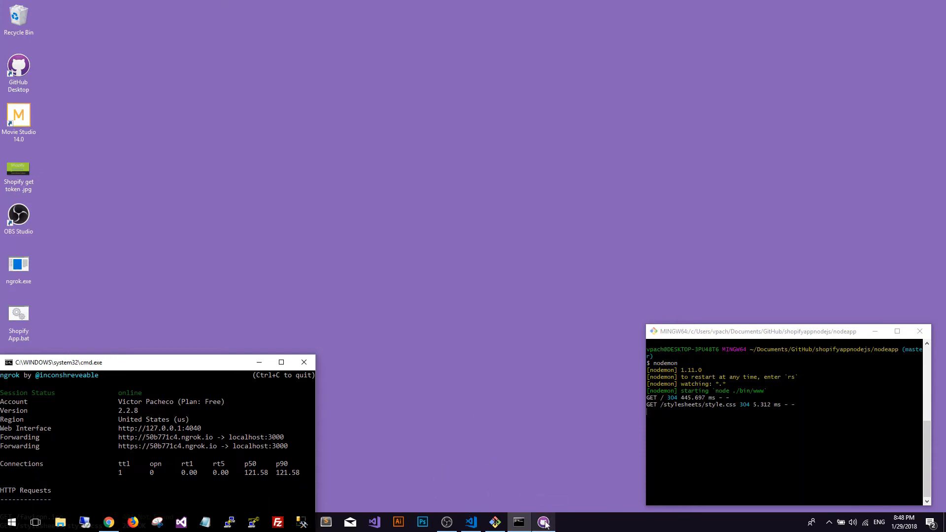
{"action": "left_click", "coordinate": [542, 522]}
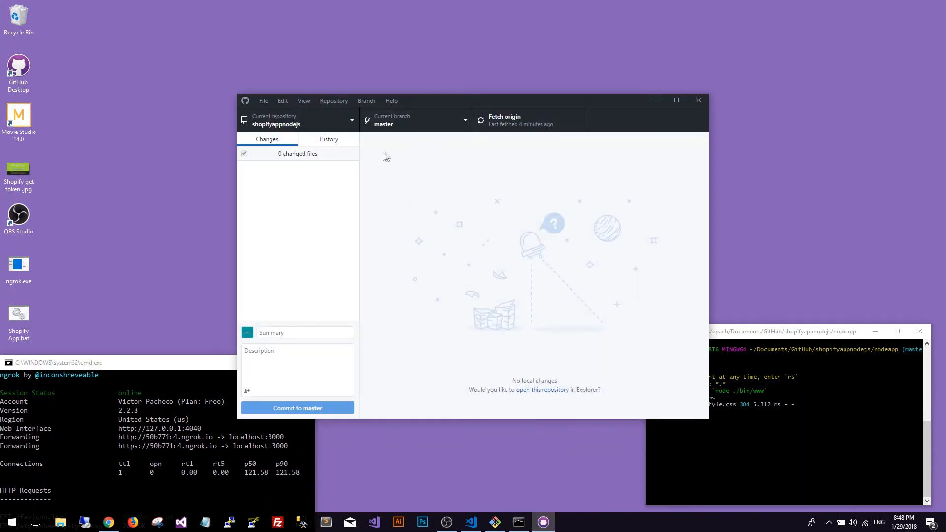
{"action": "mouse_move", "coordinate": [474, 223]}
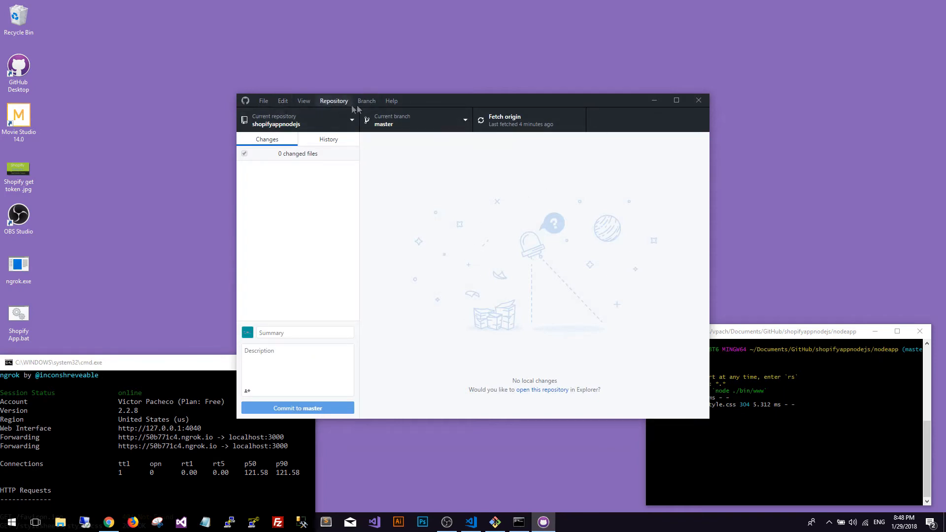
{"action": "mouse_move", "coordinate": [666, 113]}
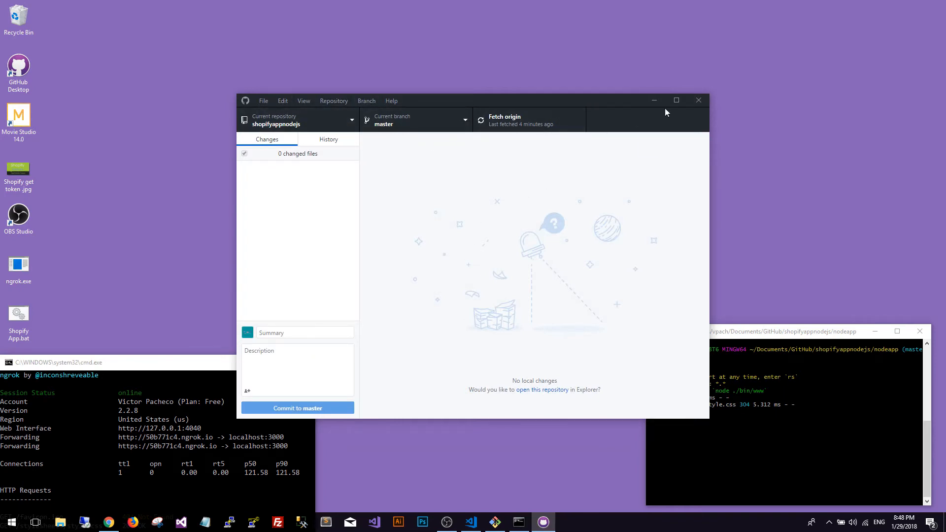
{"action": "left_click", "coordinate": [334, 101]}
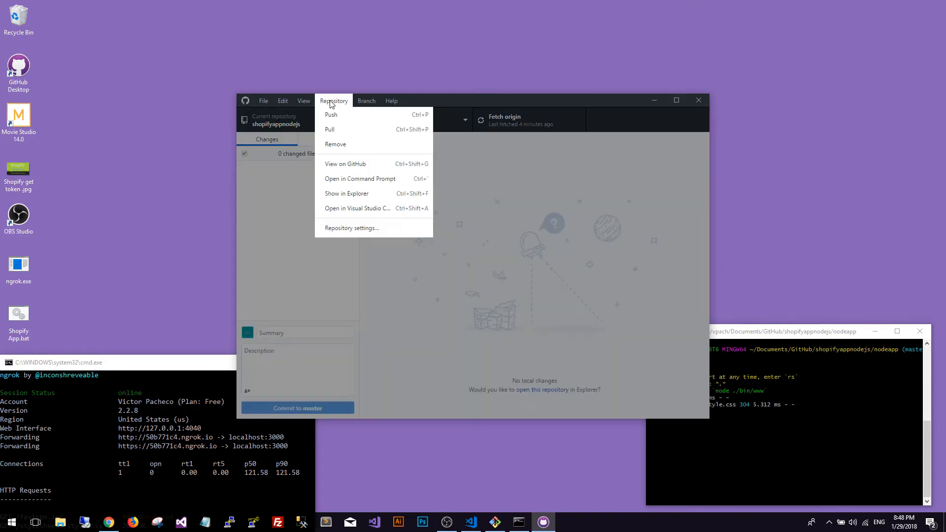
{"action": "left_click", "coordinate": [304, 101]}
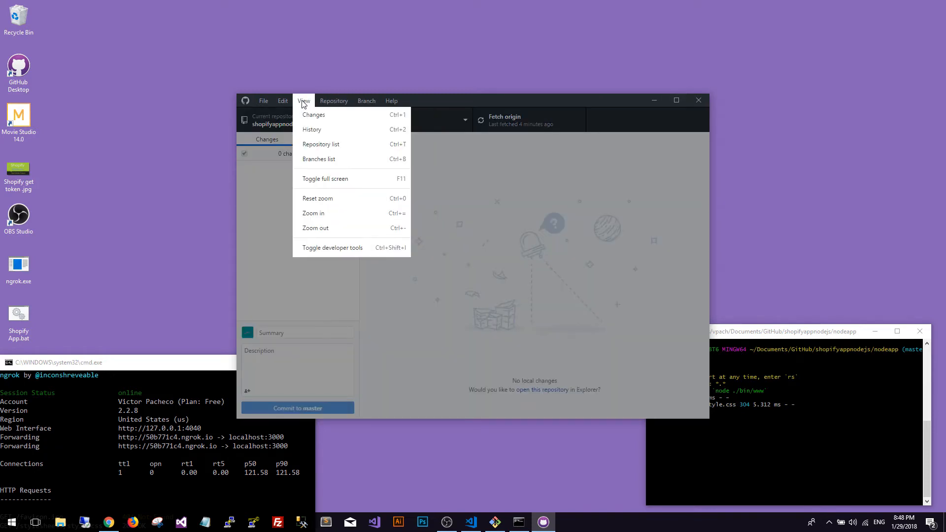
{"action": "left_click", "coordinate": [263, 100]}
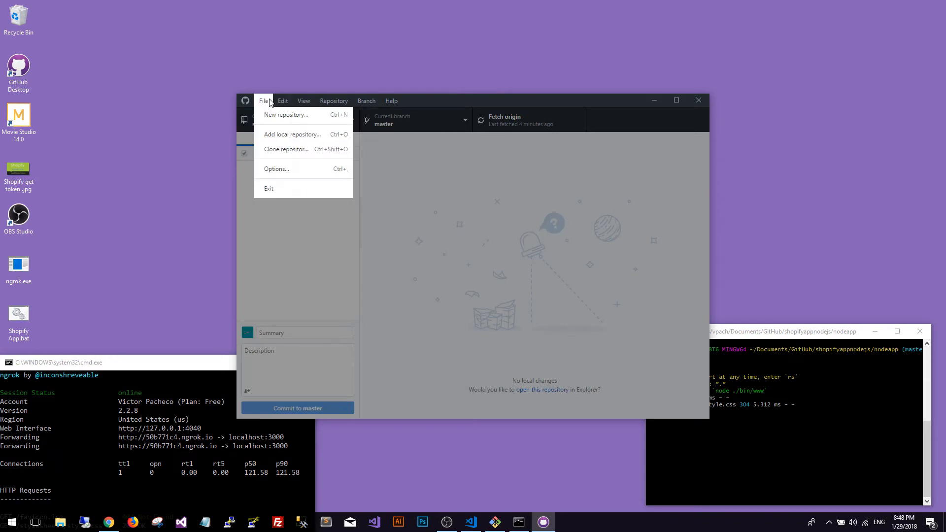
{"action": "mouse_move", "coordinate": [286, 149]}
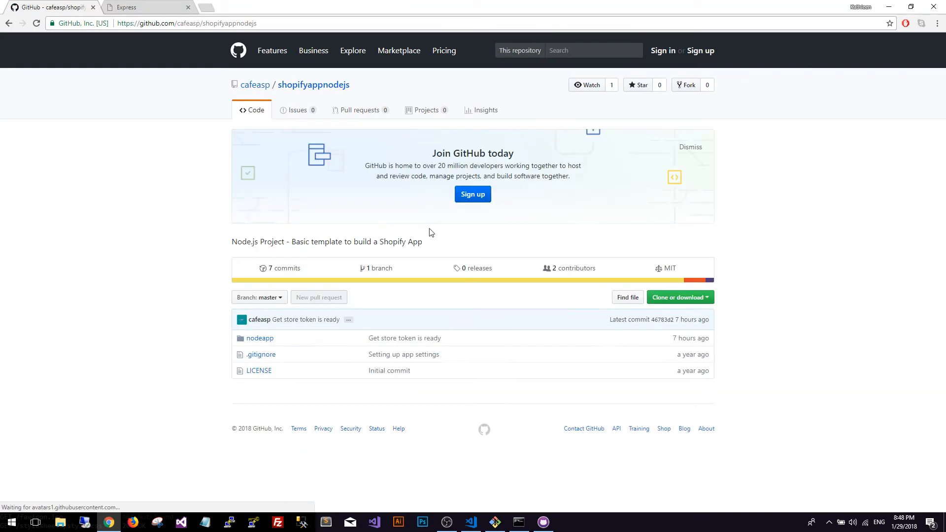
- Show and hide the Clone or download panel on the repo's GitHub page
{"action": "left_click", "coordinate": [678, 297]}
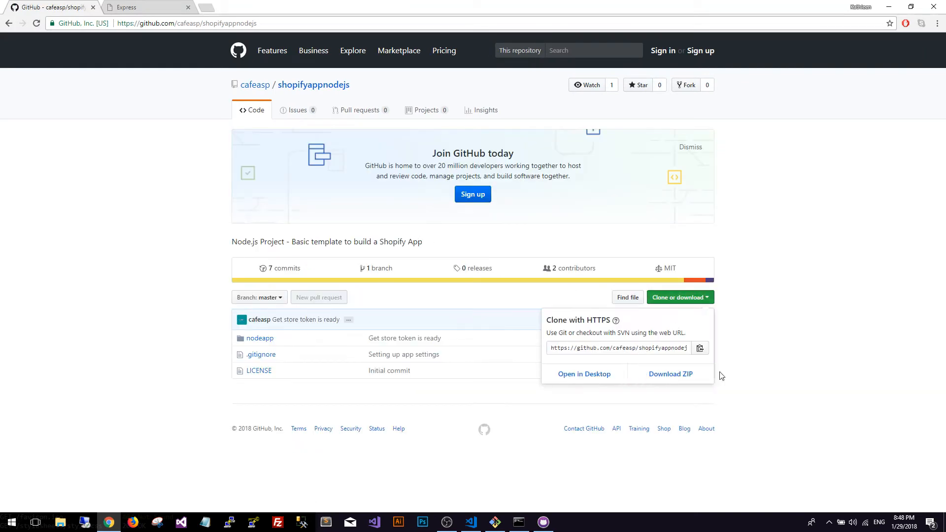
{"action": "left_click", "coordinate": [677, 296]}
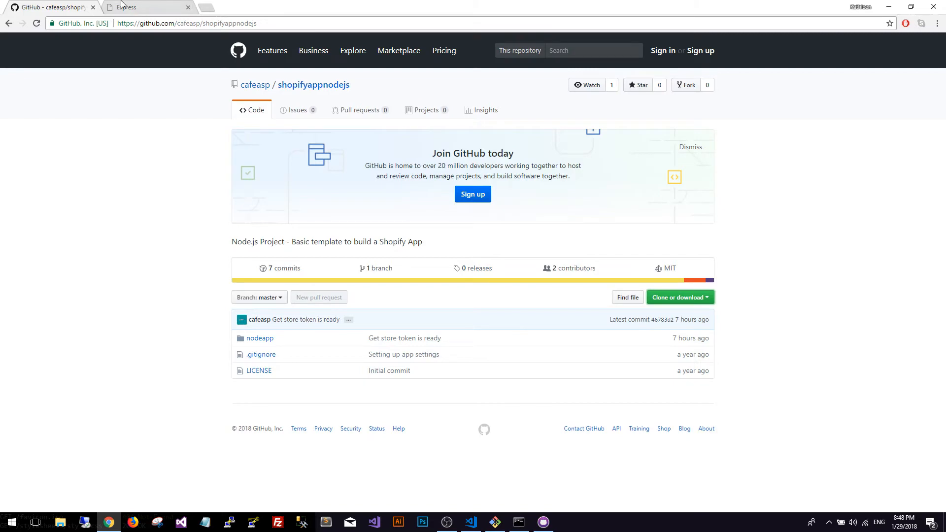
- Load the Express app at localhost:3000 and arrange Chrome so the nodemon and ngrok consoles show
{"action": "left_click", "coordinate": [148, 7]}
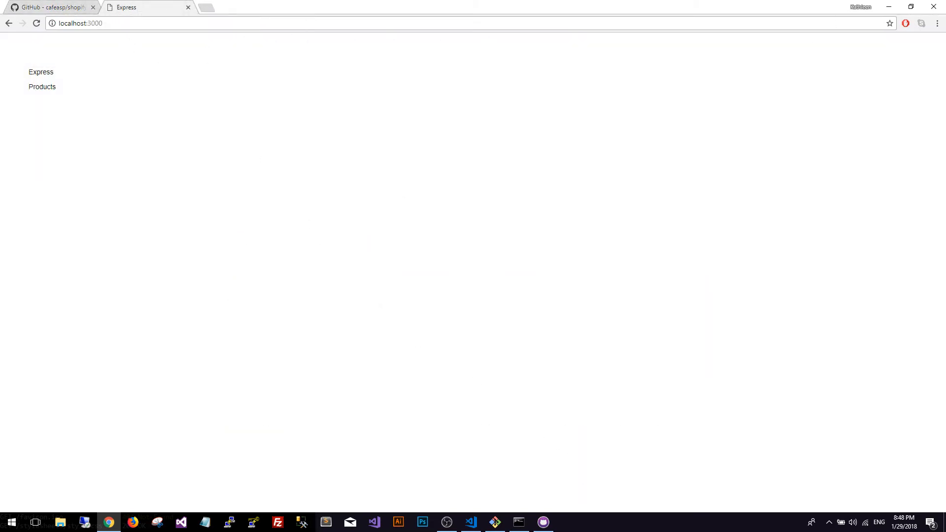
{"action": "left_click", "coordinate": [494, 522]}
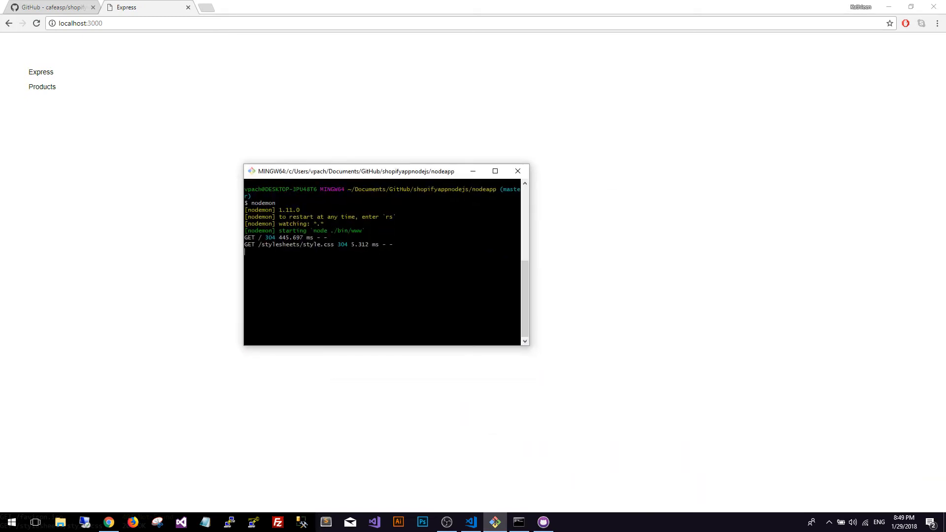
{"action": "double_click", "coordinate": [260, 203]}
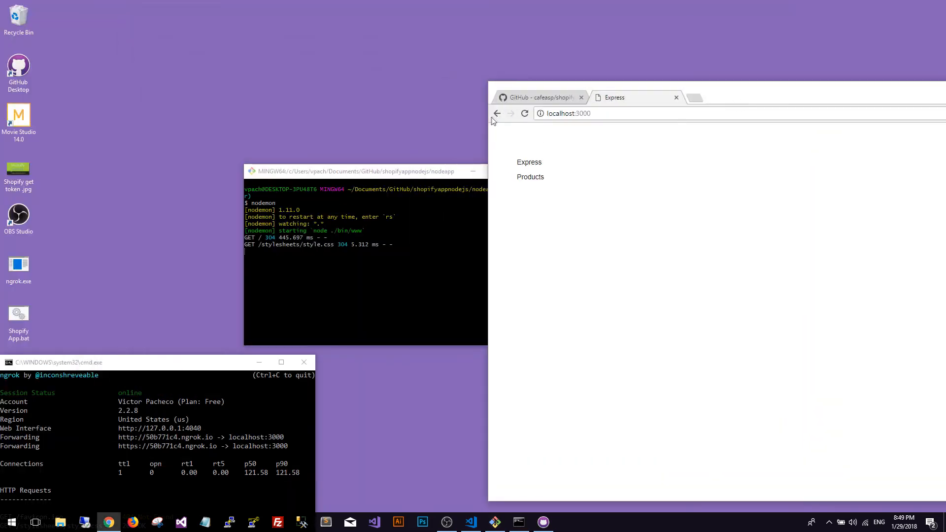
{"action": "left_click", "coordinate": [524, 113]}
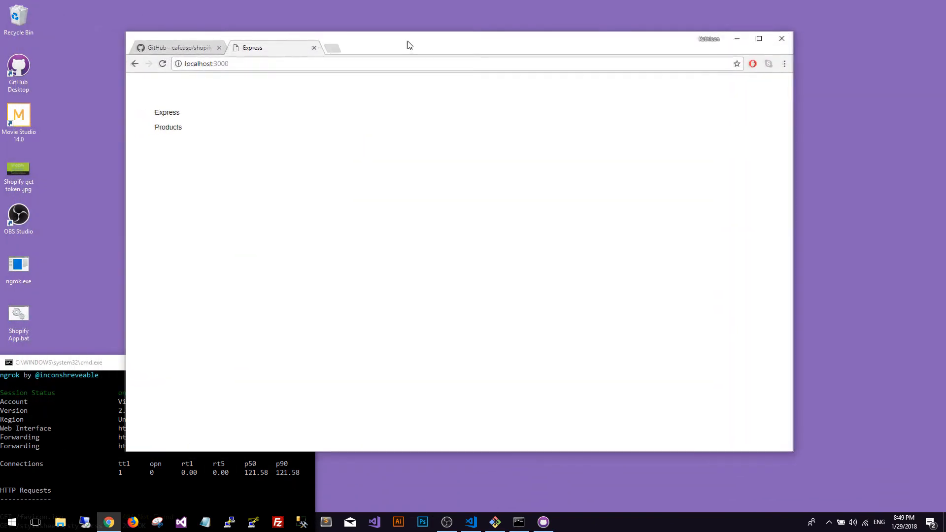
{"action": "left_click_drag", "start_coordinate": [407, 45], "coordinate": [571, 57]}
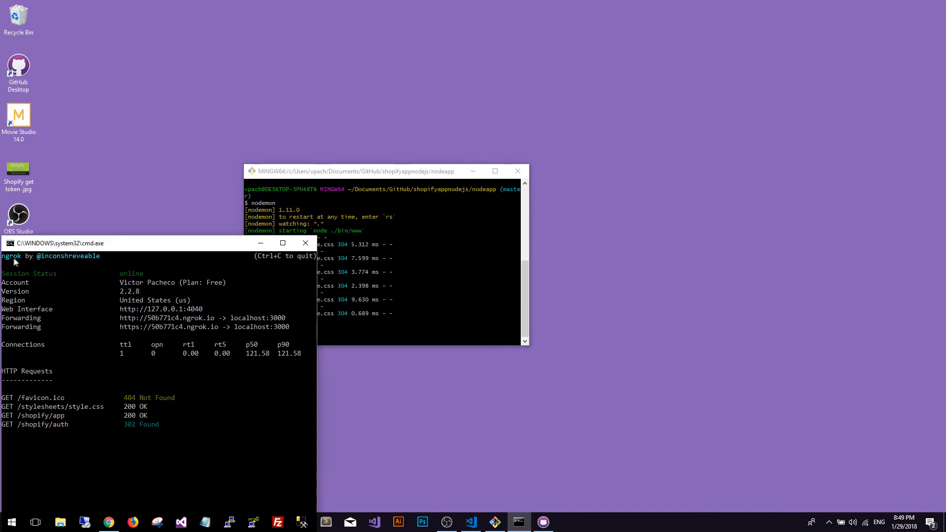
{"action": "mouse_move", "coordinate": [97, 292]}
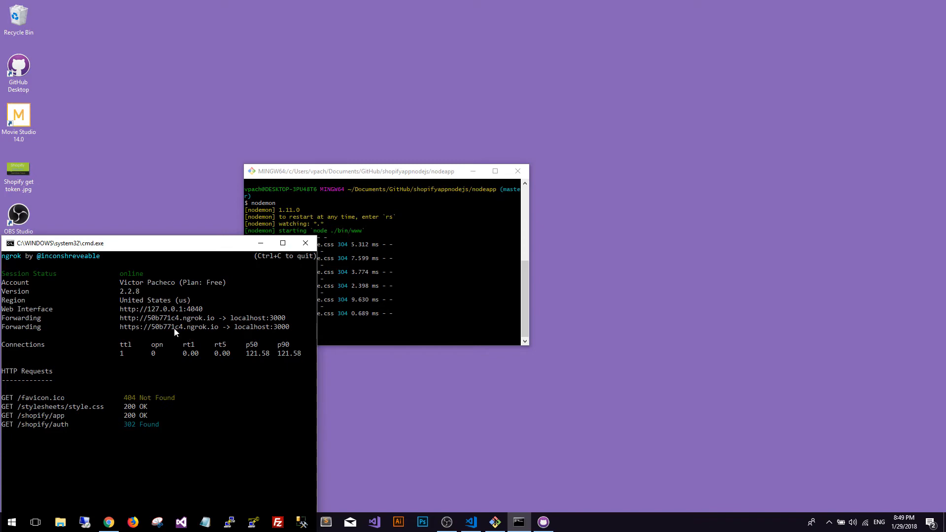
- Place the server console beside the ngrok tunnel on port 3000 and switch to the project in VS Code
{"action": "left_click_drag", "start_coordinate": [356, 170], "coordinate": [472, 240]}
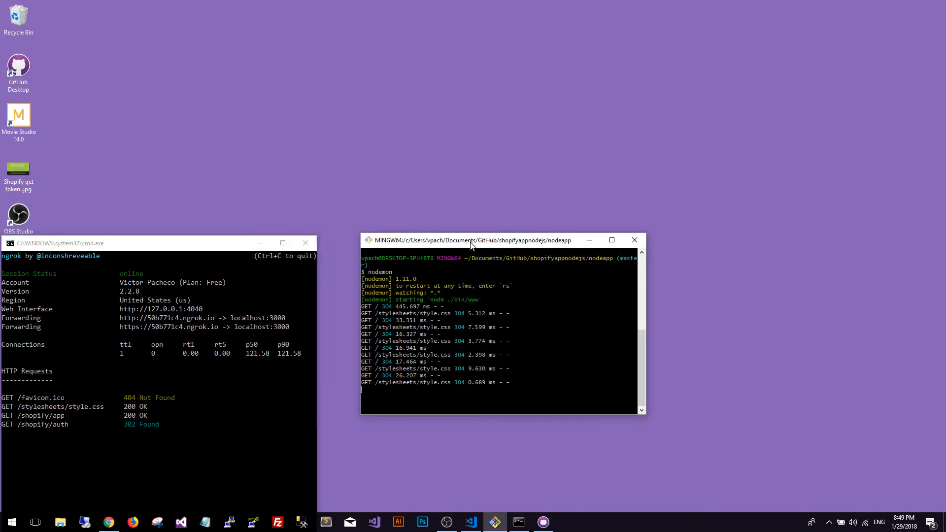
{"action": "left_click_drag", "start_coordinate": [471, 240], "coordinate": [447, 243]}
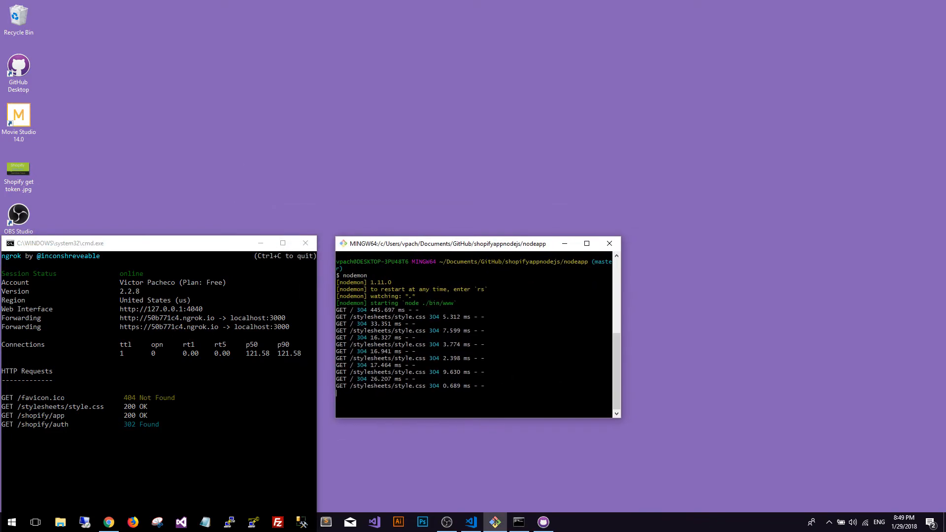
{"action": "mouse_move", "coordinate": [229, 320]}
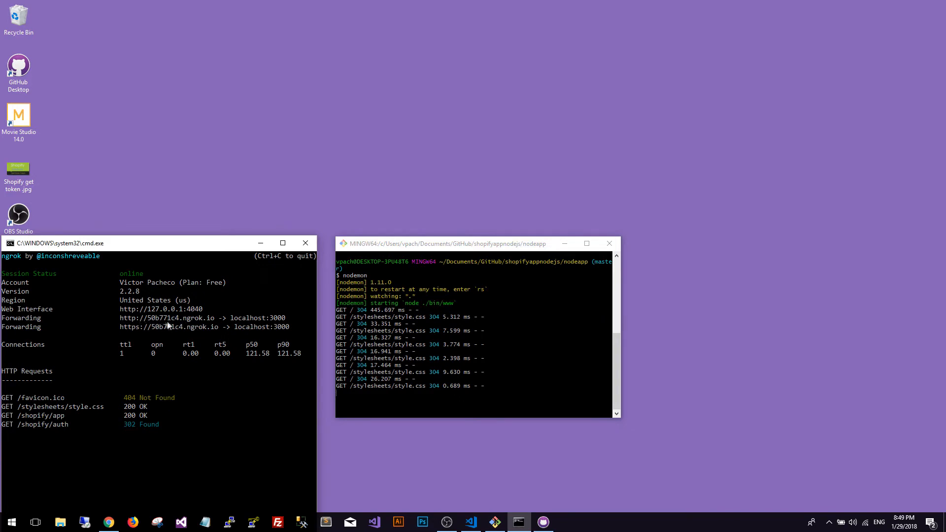
{"action": "mouse_move", "coordinate": [204, 324]}
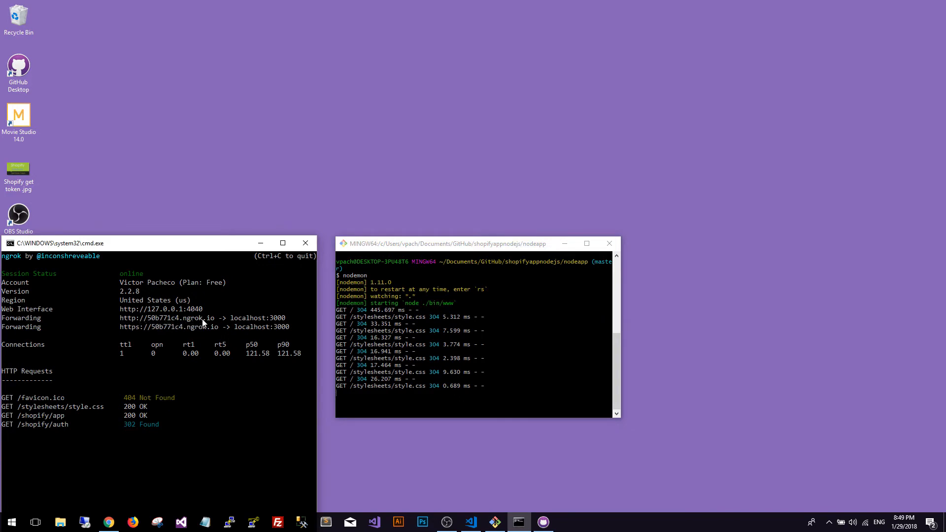
{"action": "mouse_move", "coordinate": [211, 326]}
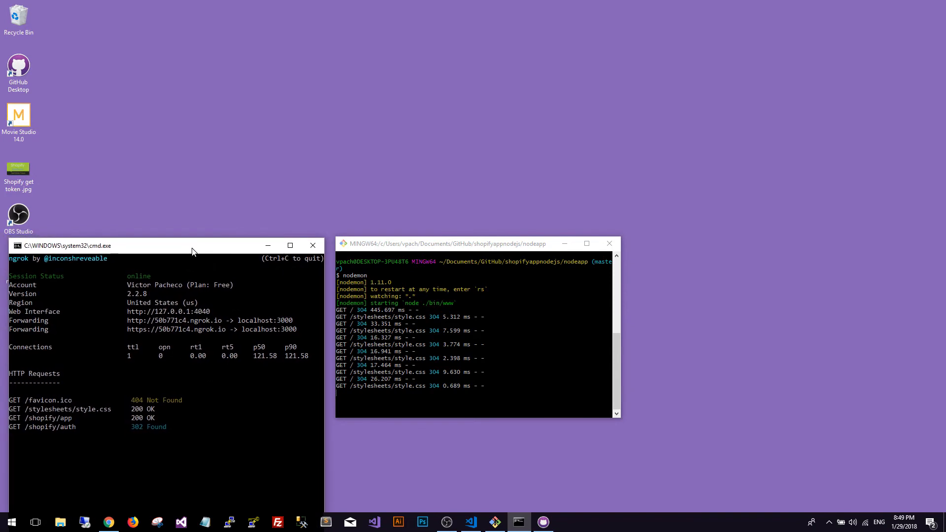
{"action": "mouse_move", "coordinate": [155, 250]}
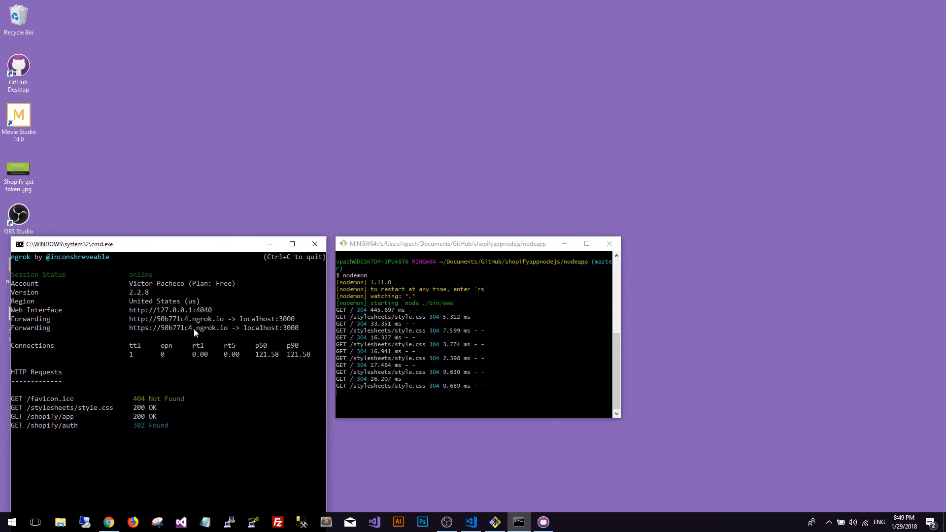
{"action": "mouse_move", "coordinate": [215, 325]}
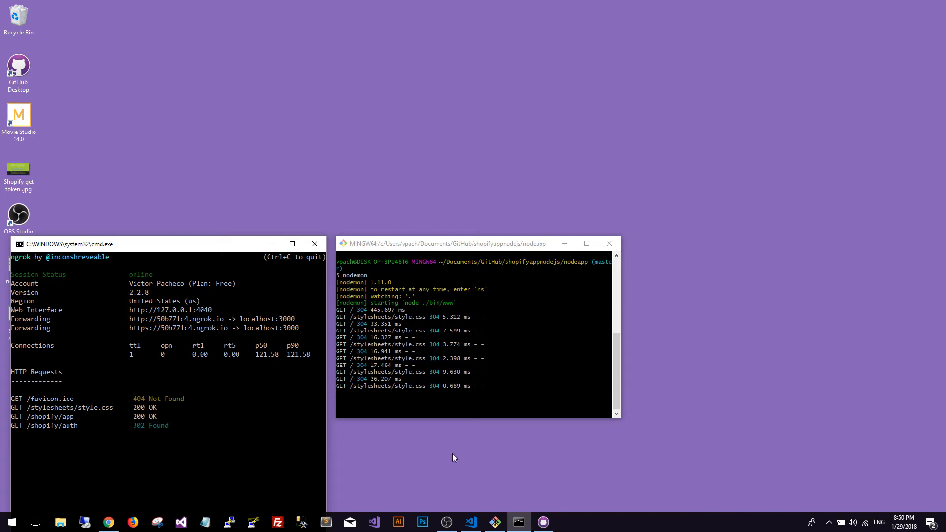
{"action": "left_click", "coordinate": [494, 522]}
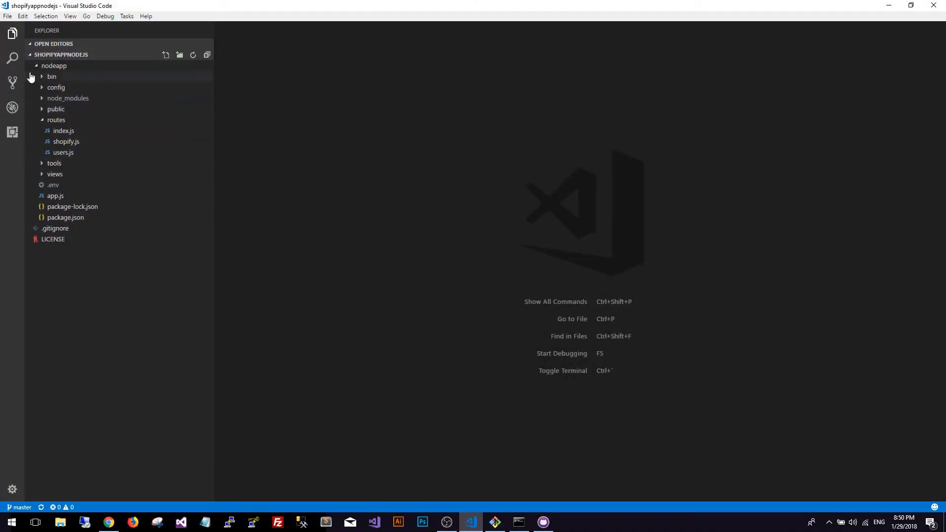
- Review nodeapp/routes/shopify.js in Visual Studio Code
{"action": "left_click", "coordinate": [54, 65]}
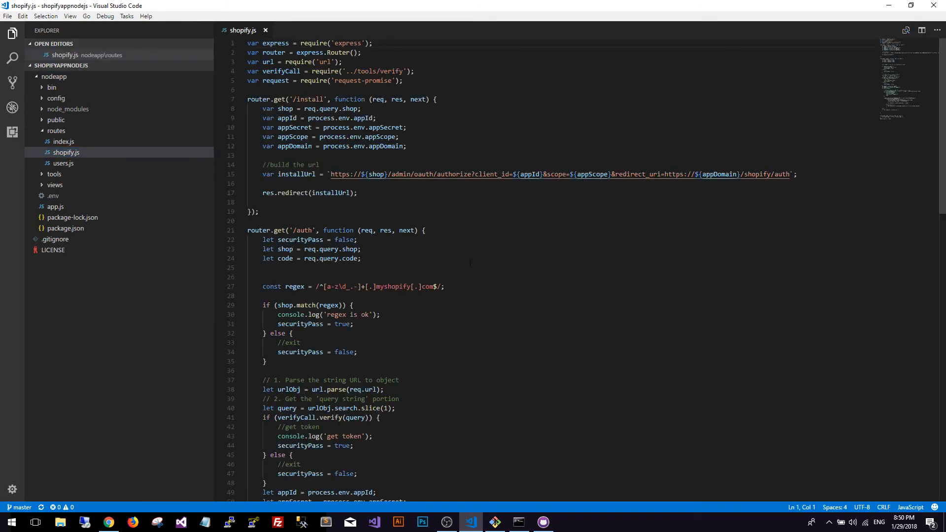
{"action": "scroll", "scroll_direction": "down", "scroll_amount": 3}
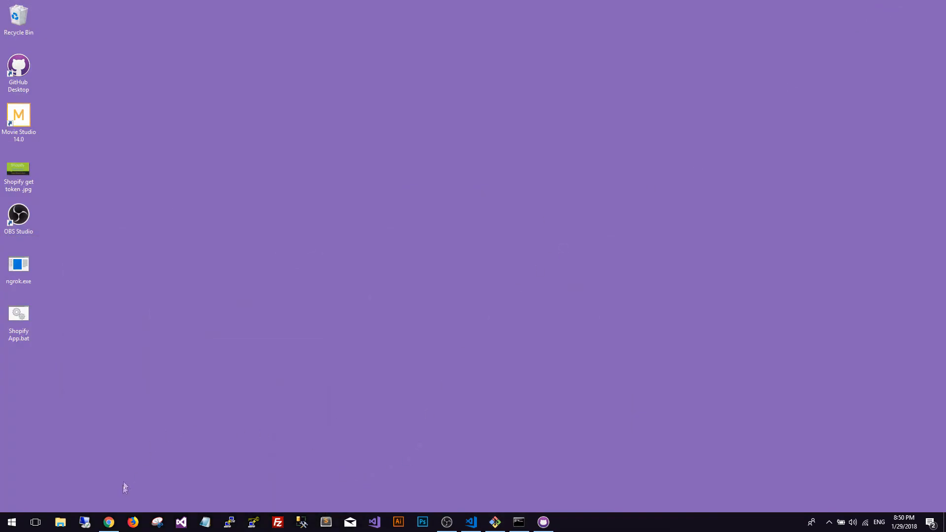
- Approve 'Install unlisted app' for the Fulfillment App on the Luna Housekeeping store
{"action": "left_click", "coordinate": [108, 522]}
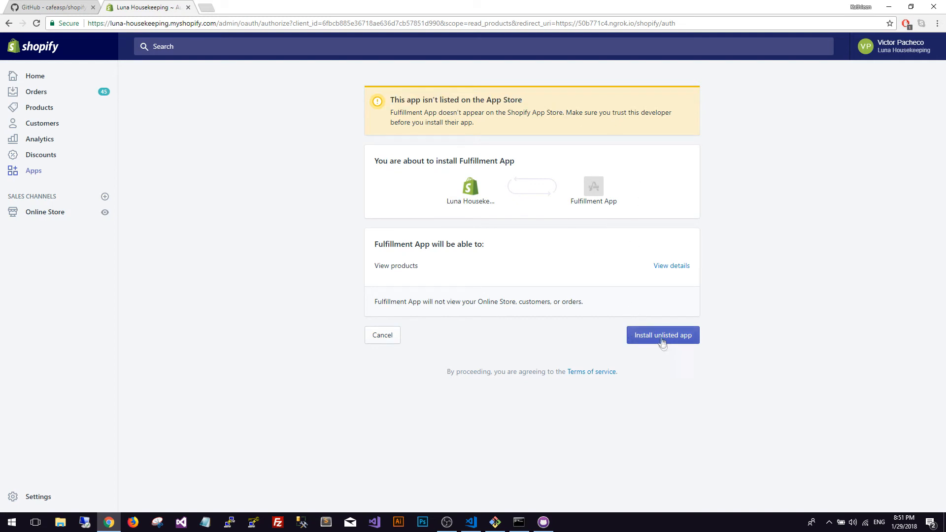
{"action": "left_click", "coordinate": [662, 335]}
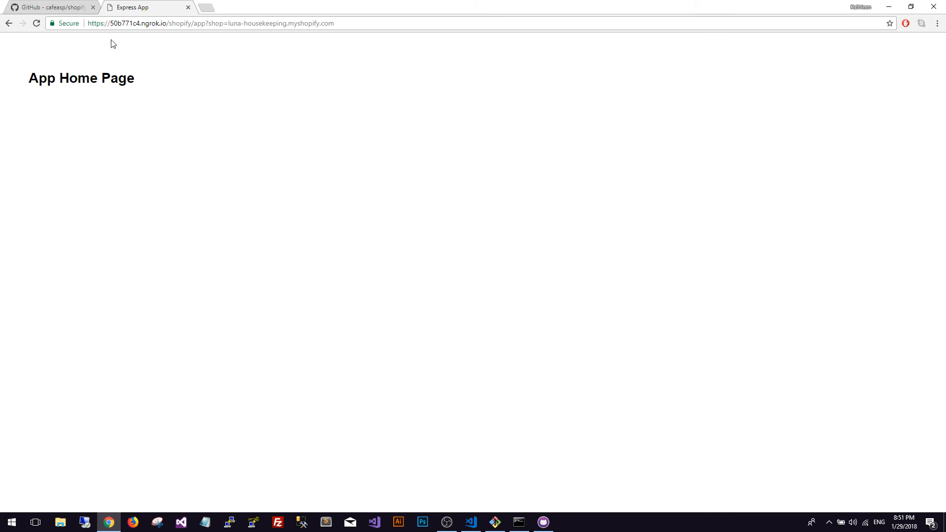
- Highlight the 'App Home Page' heading served through the ngrok tunnel
{"action": "left_click_drag", "start_coordinate": [29, 78], "coordinate": [136, 78]}
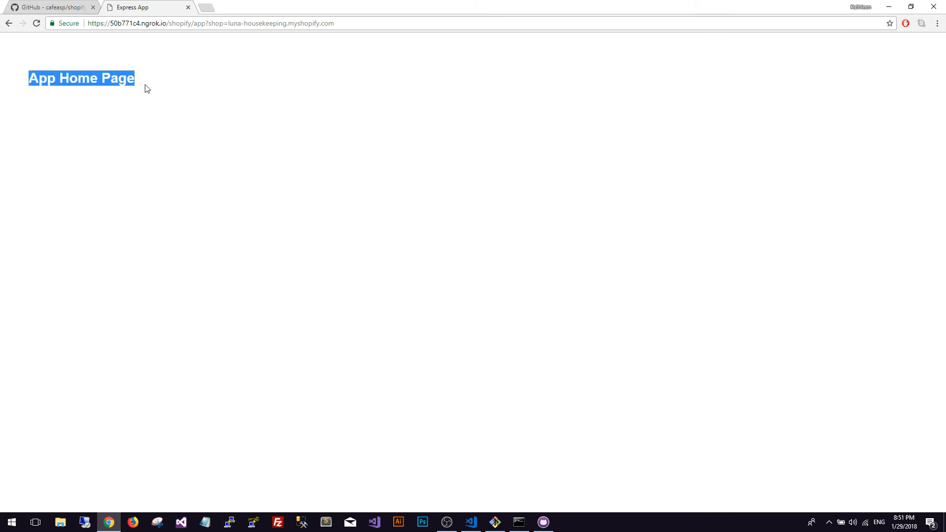
{"action": "left_click", "coordinate": [136, 51]}
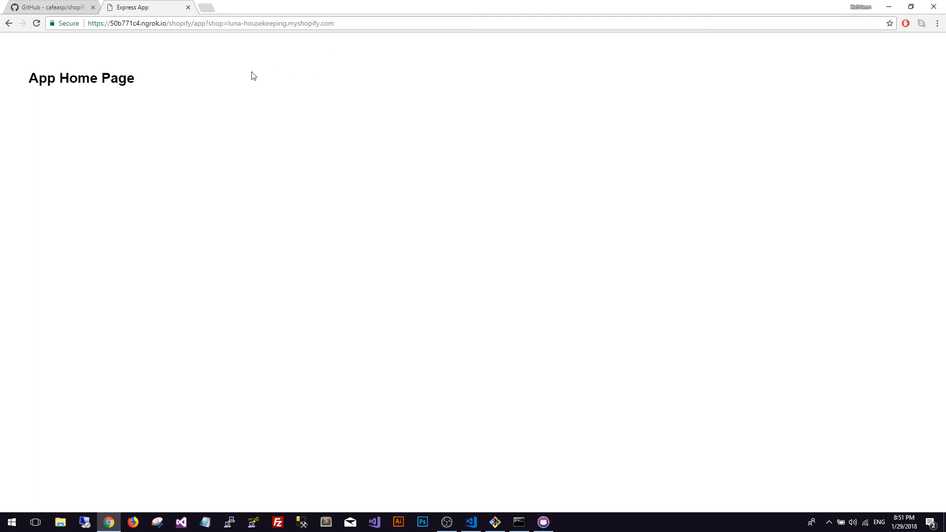
{"action": "mouse_move", "coordinate": [489, 500]}
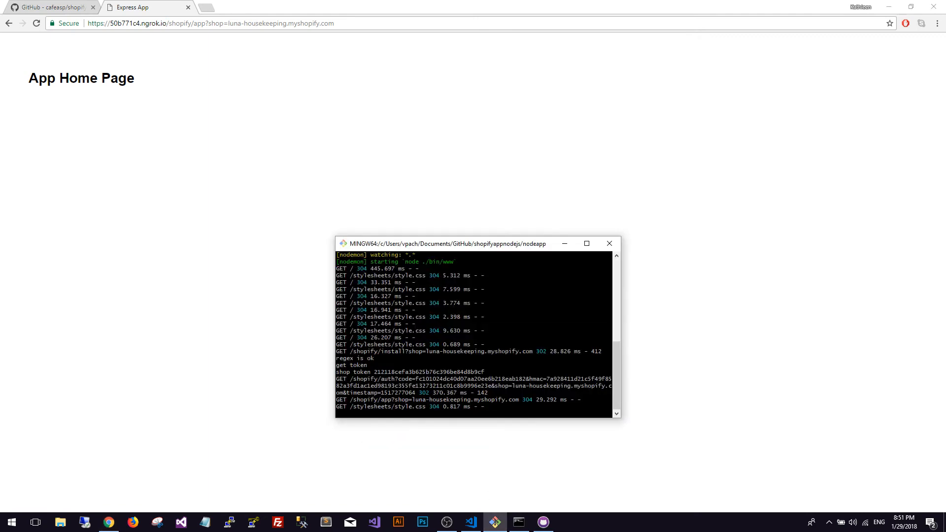
- Read the server log's install request, passed checks and 'shop token' line in the MINGW64 window
{"action": "left_click_drag", "start_coordinate": [477, 244], "coordinate": [353, 135]}
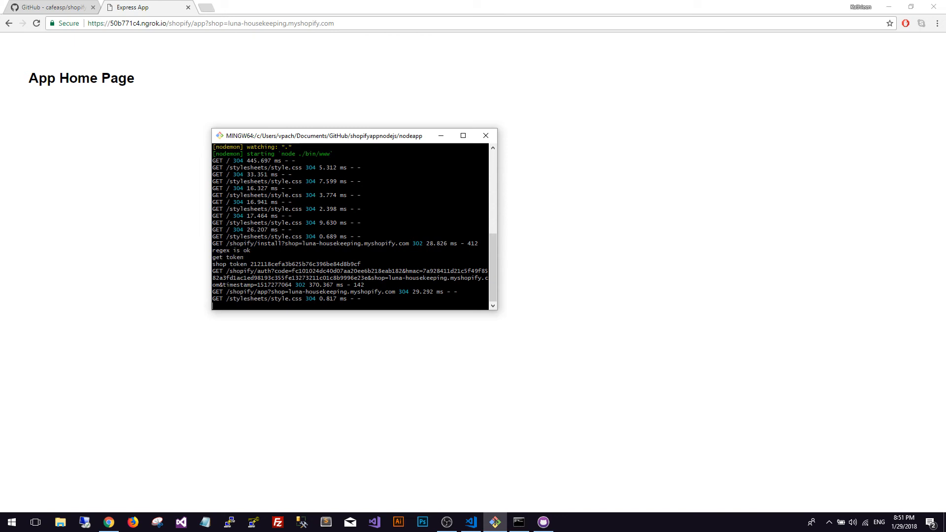
{"action": "double_click", "coordinate": [284, 264]}
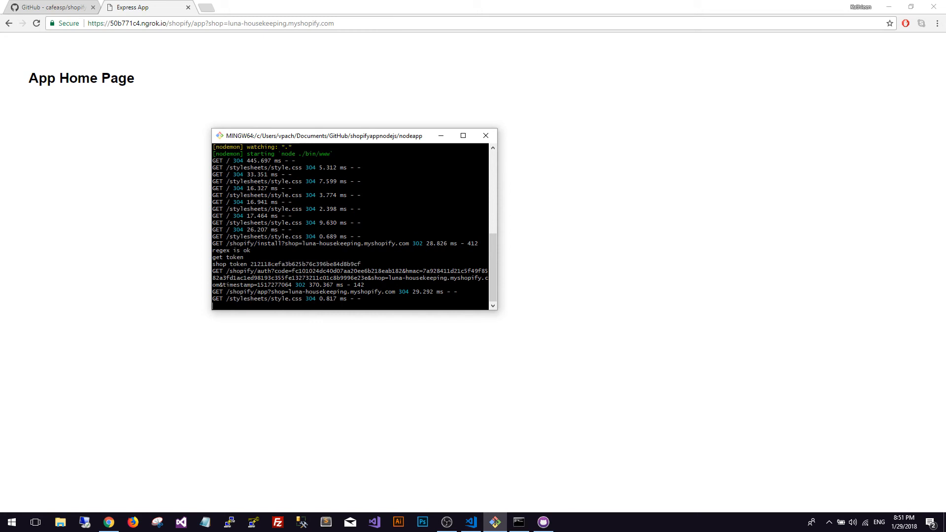
{"action": "left_click_drag", "start_coordinate": [213, 264], "coordinate": [335, 264]}
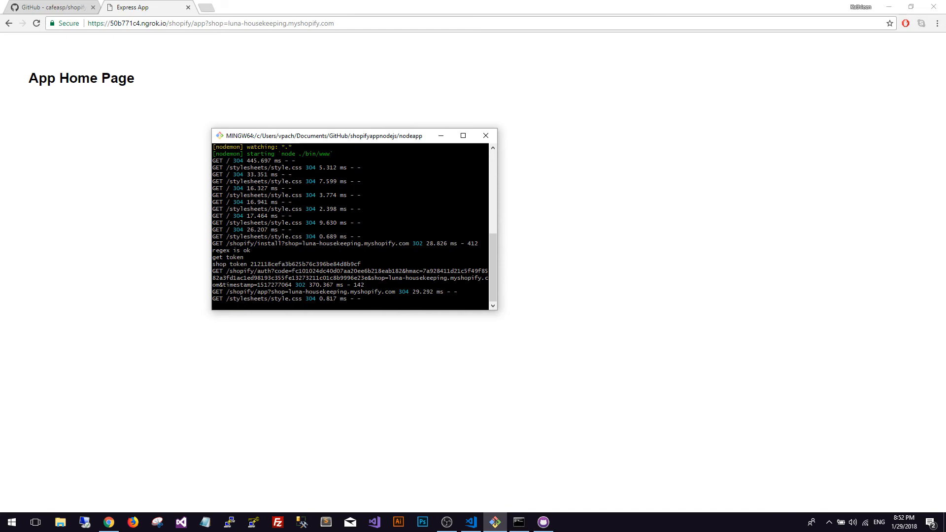
{"action": "left_click_drag", "start_coordinate": [353, 135], "coordinate": [430, 127]}
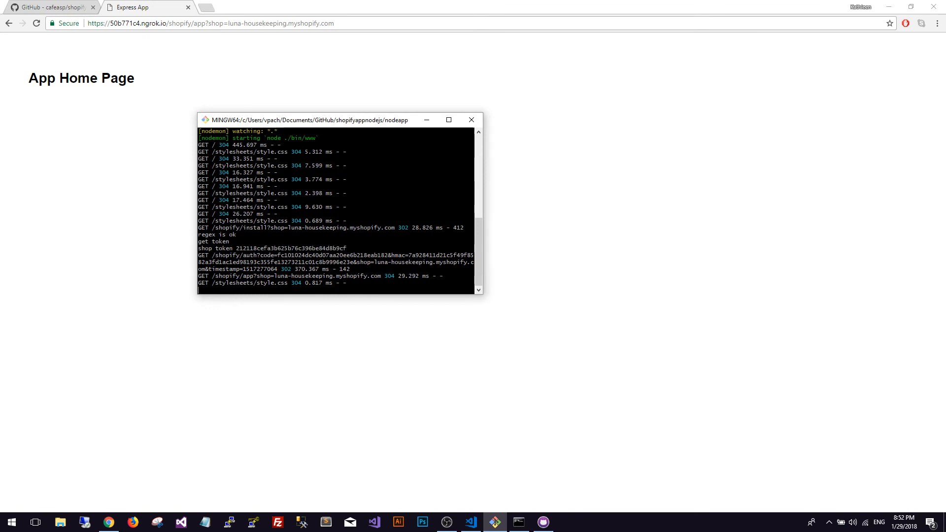
{"action": "left_click_drag", "start_coordinate": [334, 119], "coordinate": [425, 157]}
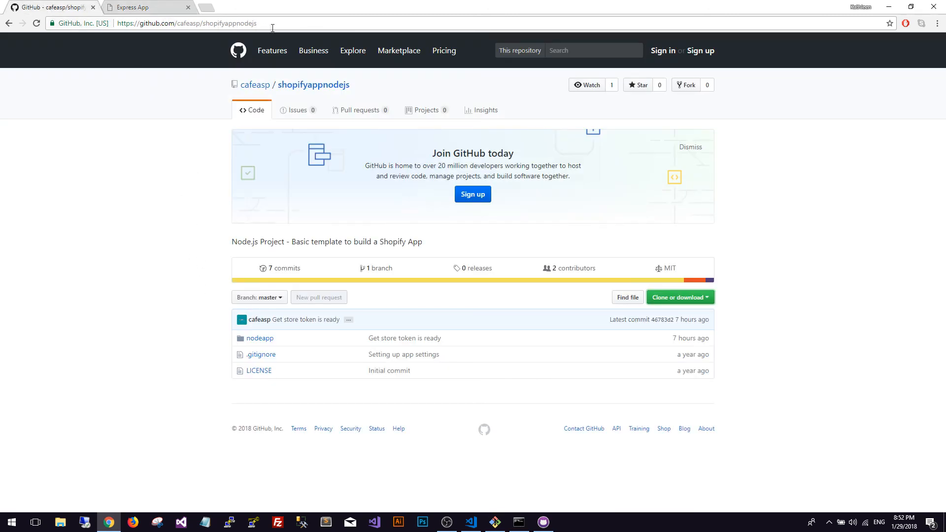
{"action": "left_click", "coordinate": [188, 23]}
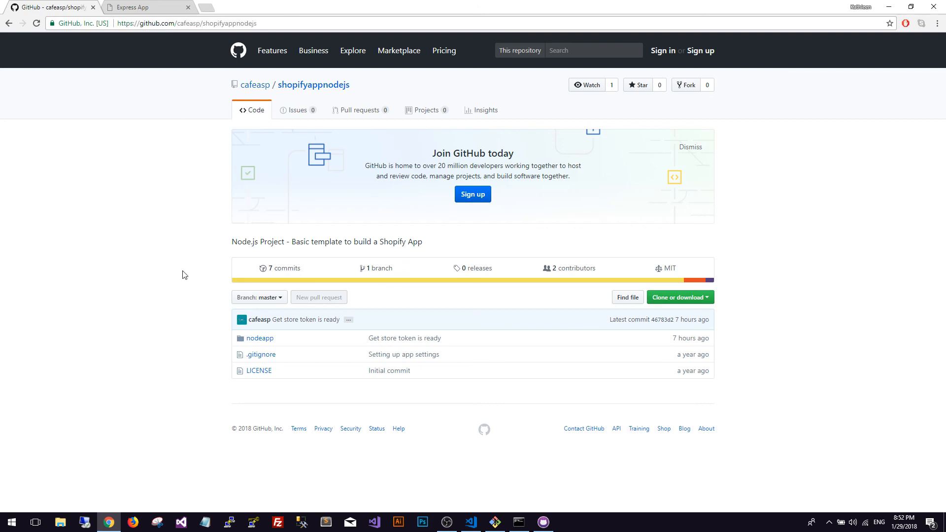
{"action": "mouse_move", "coordinate": [208, 347]}
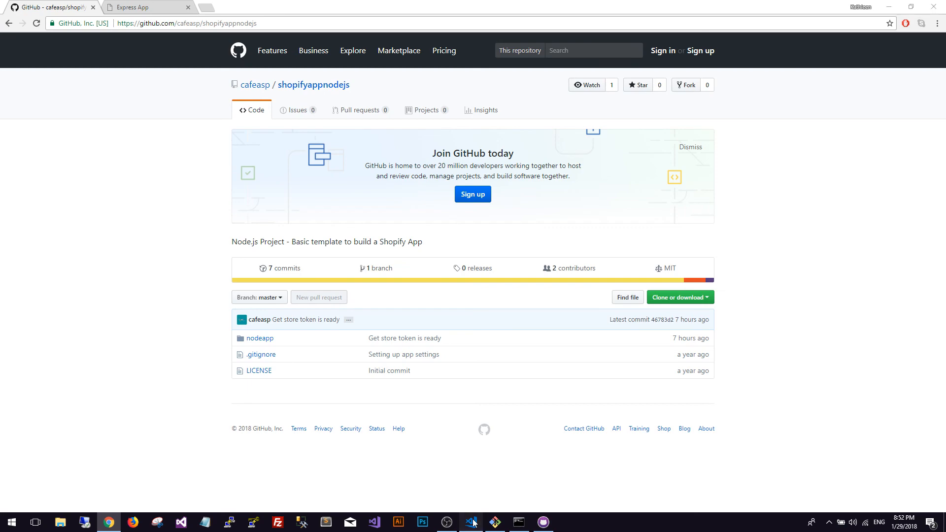
- Verify in VS Code that .gitignore lists .env under app settings
{"action": "left_click", "coordinate": [471, 522]}
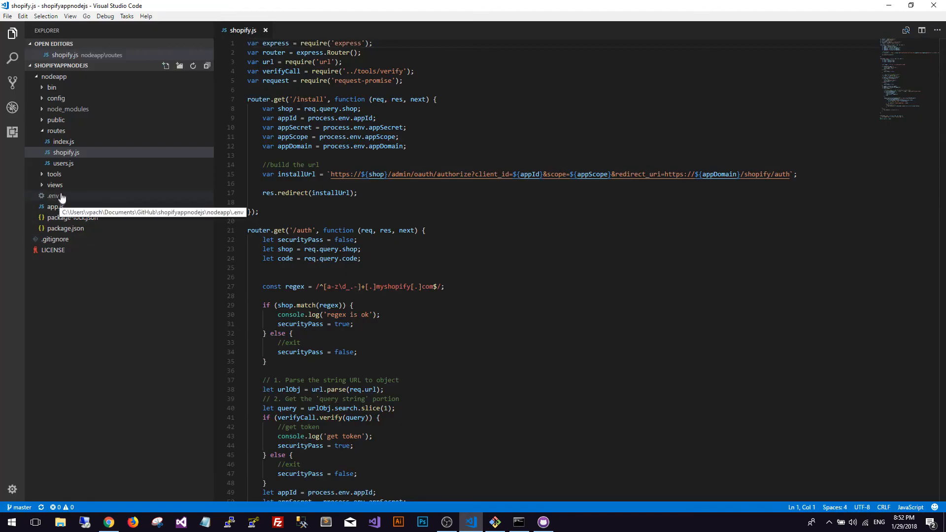
{"action": "mouse_move", "coordinate": [108, 200]}
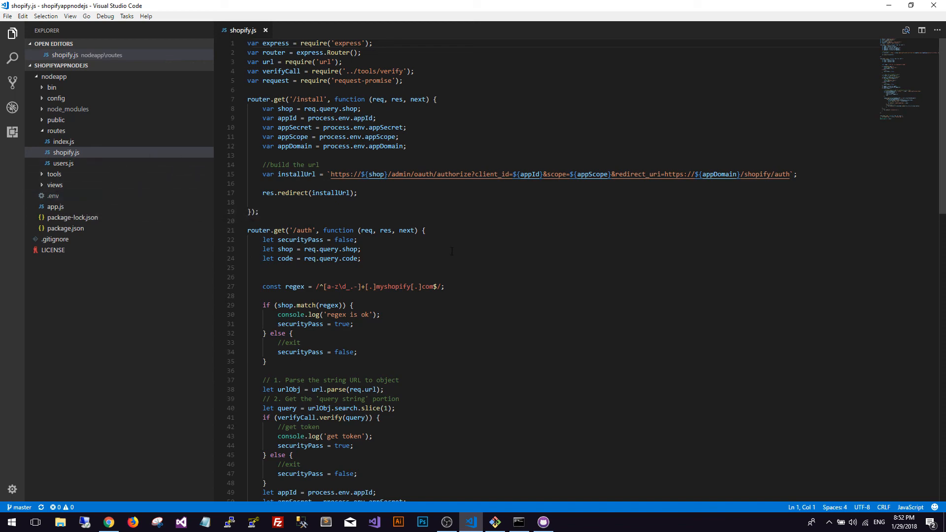
{"action": "scroll", "scroll_direction": "down", "scroll_amount": 3}
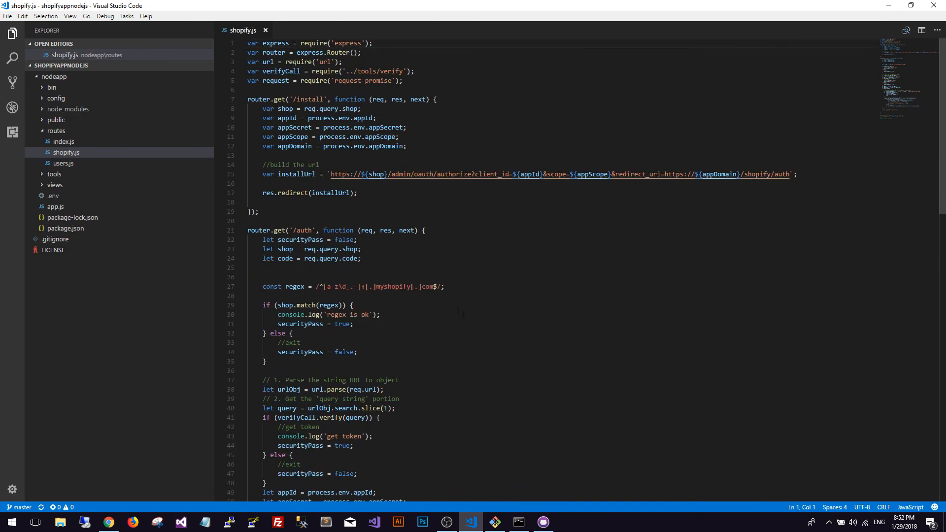
{"action": "mouse_move", "coordinate": [57, 245]}
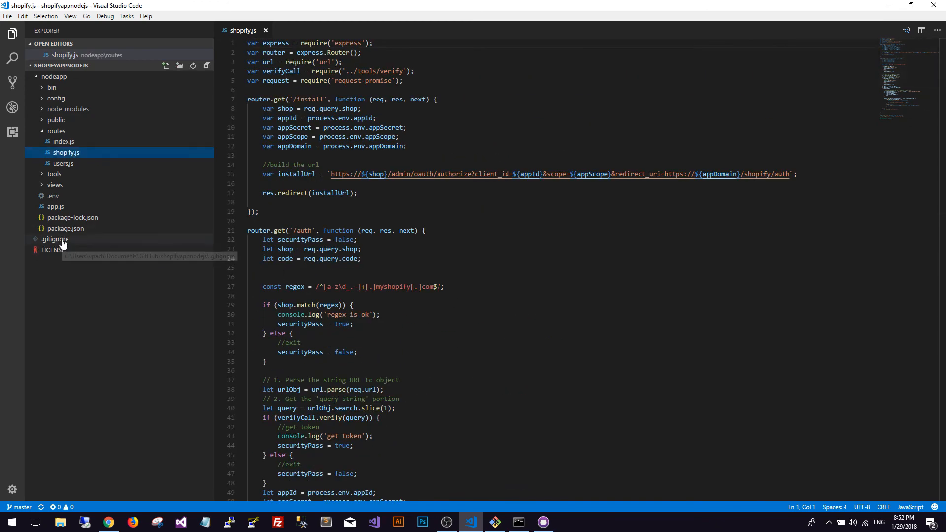
{"action": "double_click", "coordinate": [54, 238]}
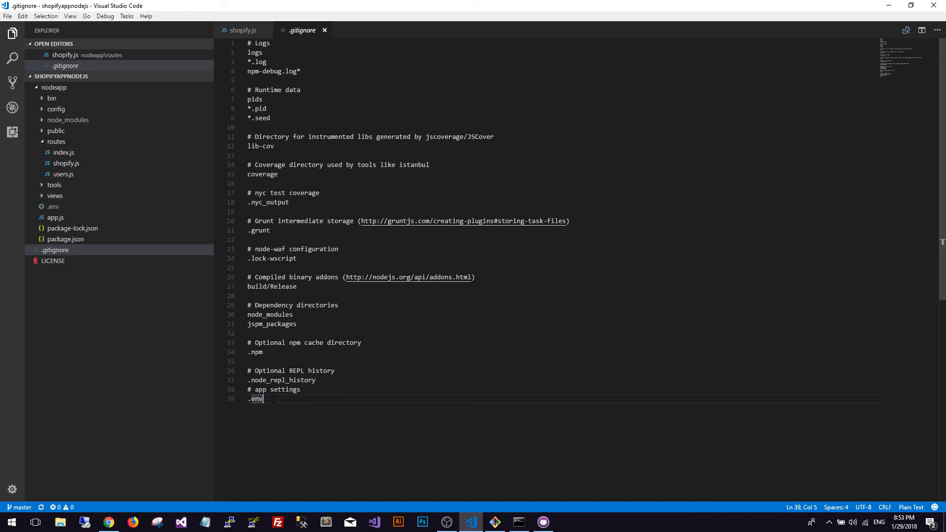
{"action": "left_click", "coordinate": [240, 31]}
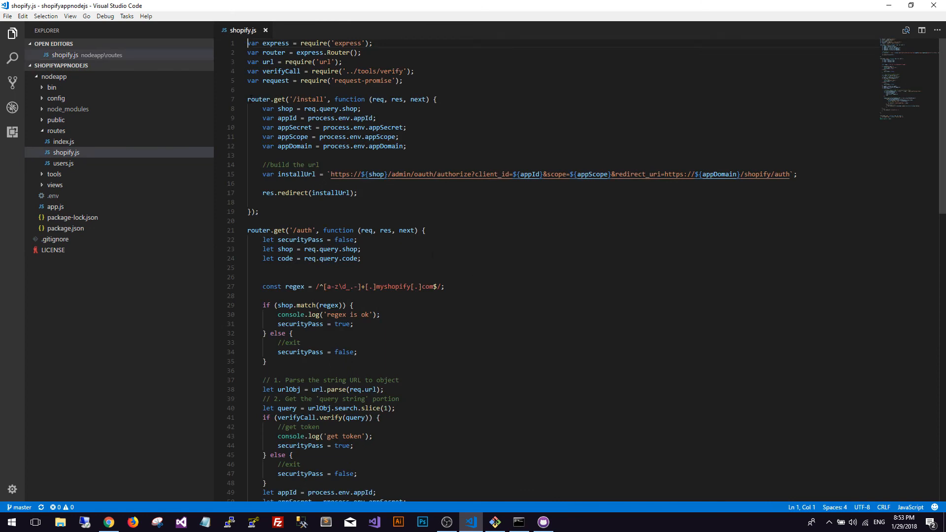
- Highlight the /install route handler in shopify.js and review the access token exchange code
{"action": "left_click_drag", "start_coordinate": [247, 98], "coordinate": [256, 212]}
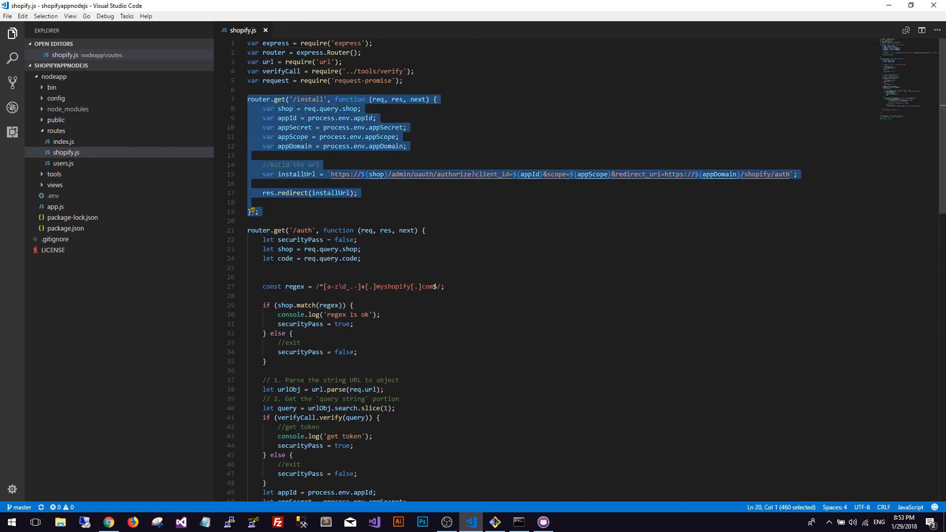
{"action": "scroll", "scroll_direction": "down", "scroll_amount": 3}
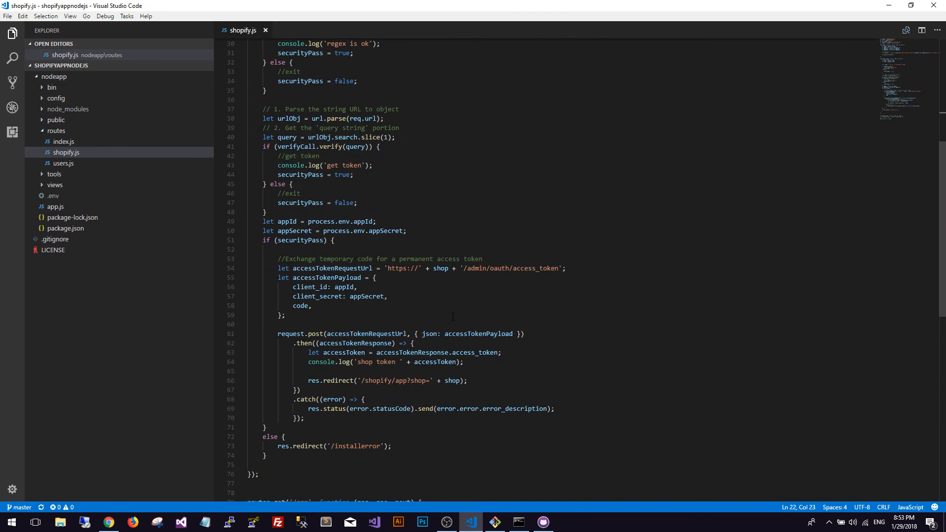
{"action": "scroll", "scroll_direction": "down", "scroll_amount": 3}
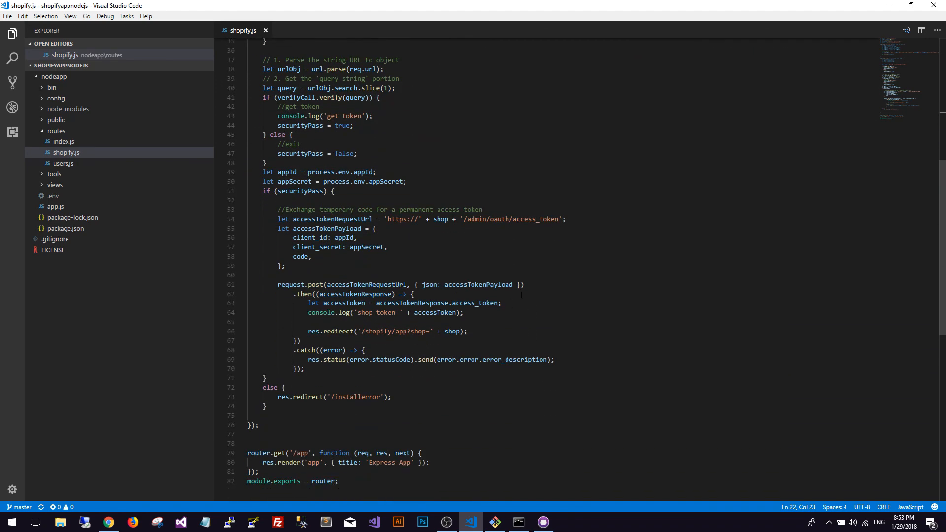